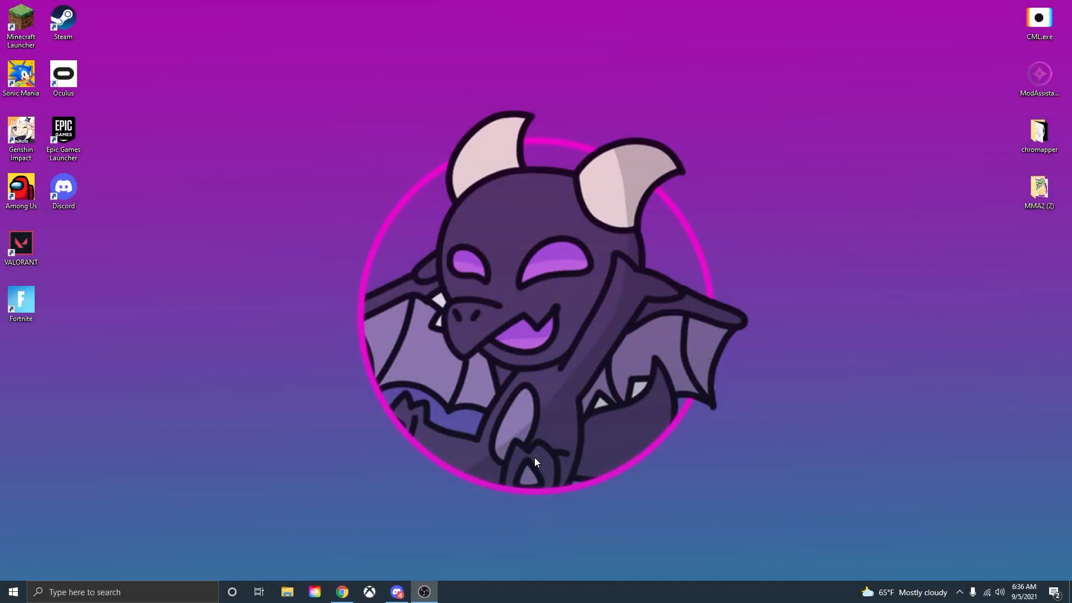
- Search Google for 'mod assistant' and open the ModAssistant GitHub release page
click(341, 595)
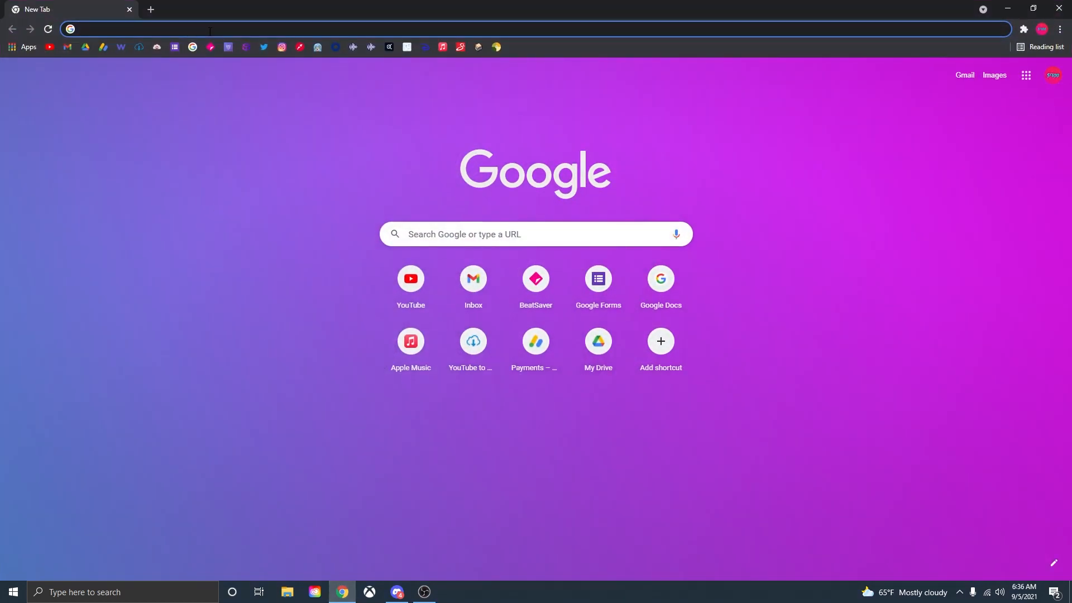
text(mod ass)
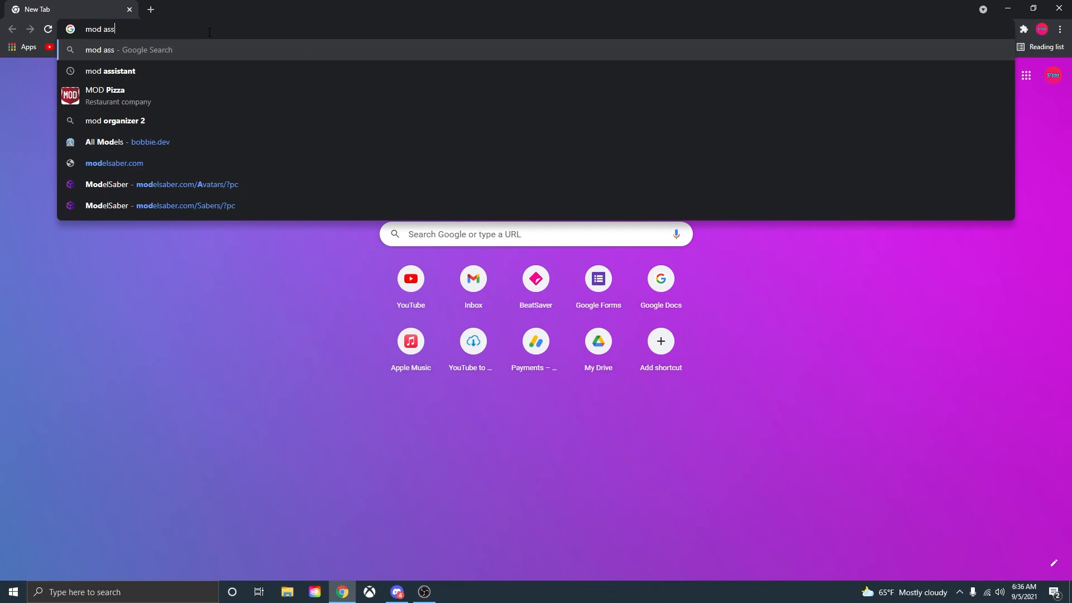
click(109, 71)
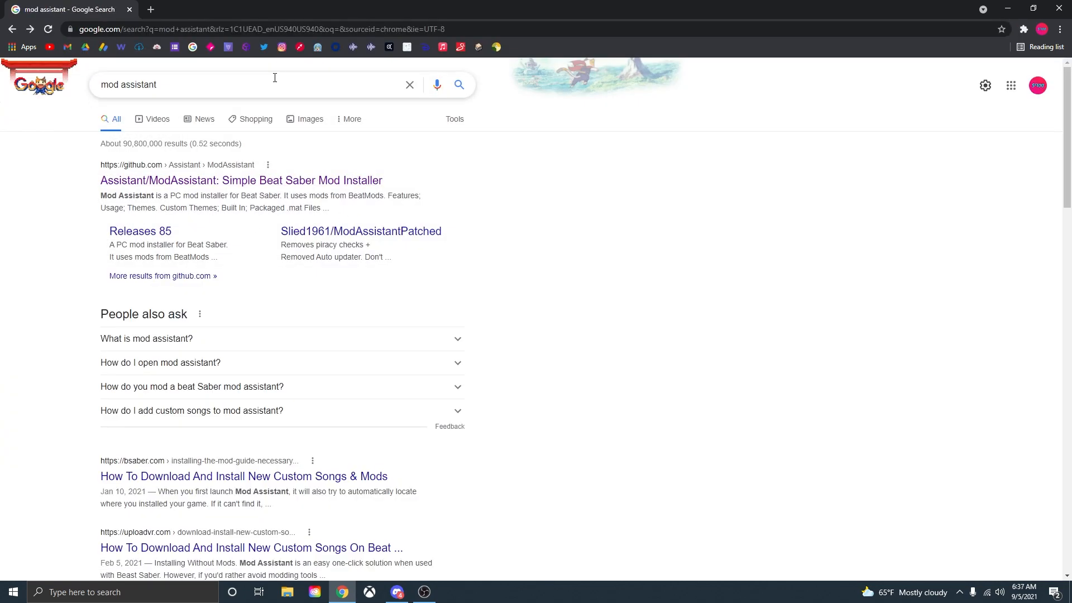
mouse_move(351, 181)
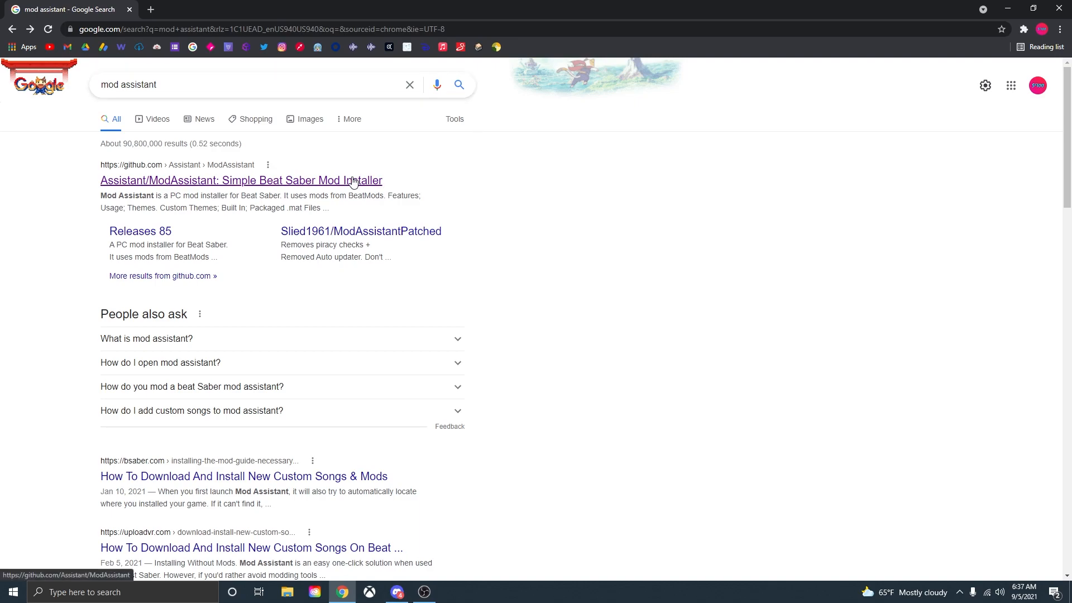
click(242, 180)
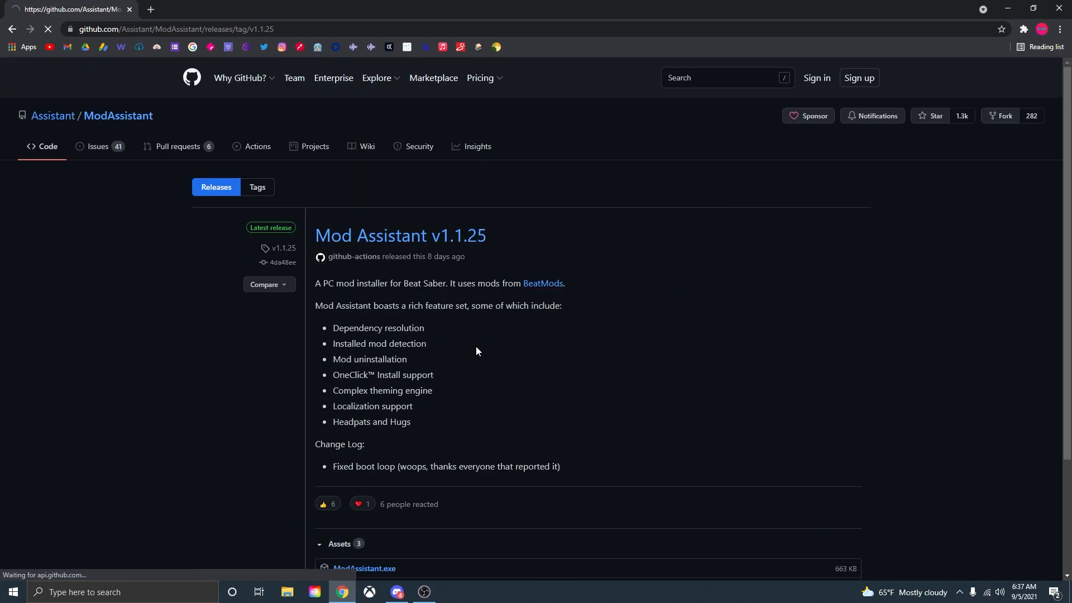
scroll(down, 3)
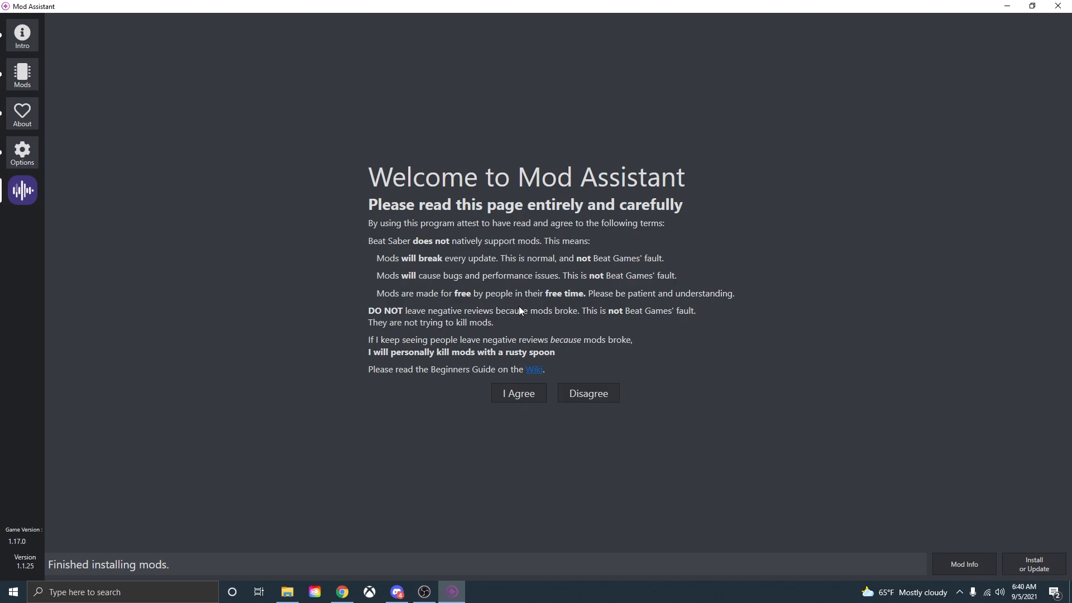
mouse_move(299, 127)
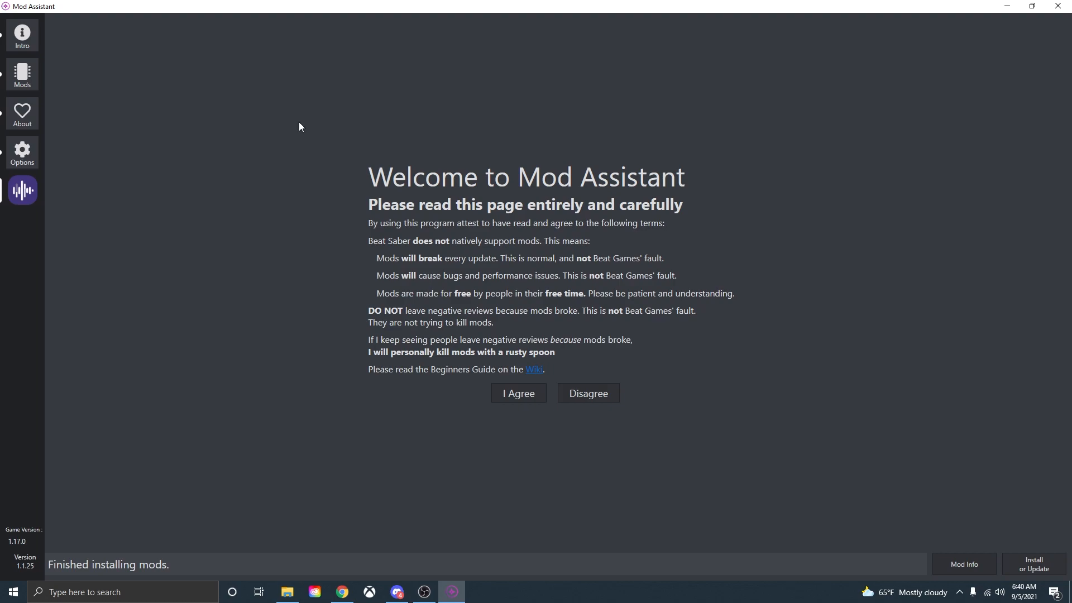
- Agree to the modding terms and show the Mods list
click(517, 393)
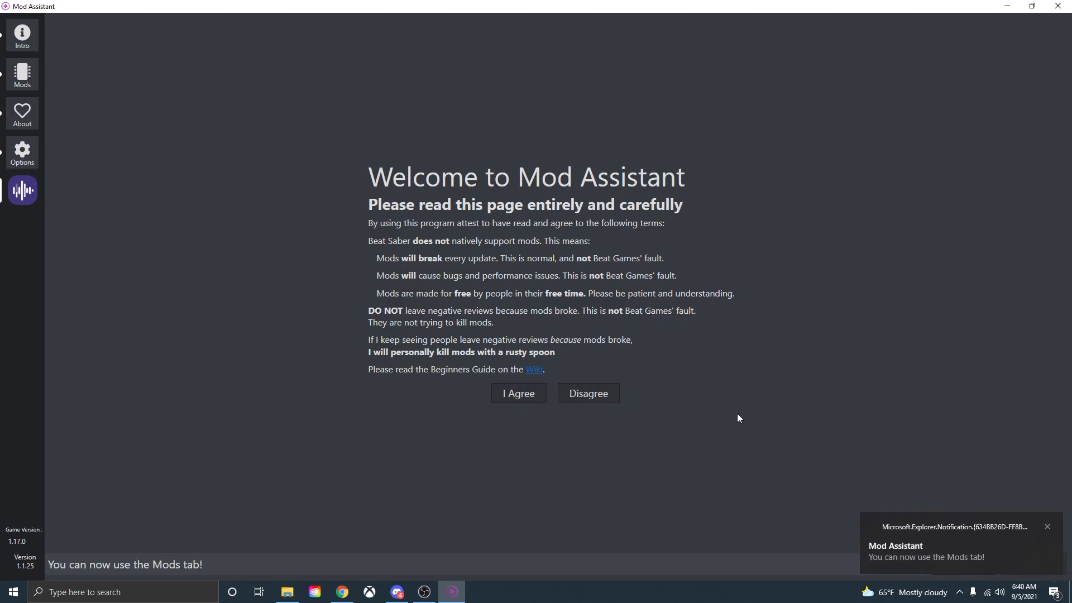
click(22, 75)
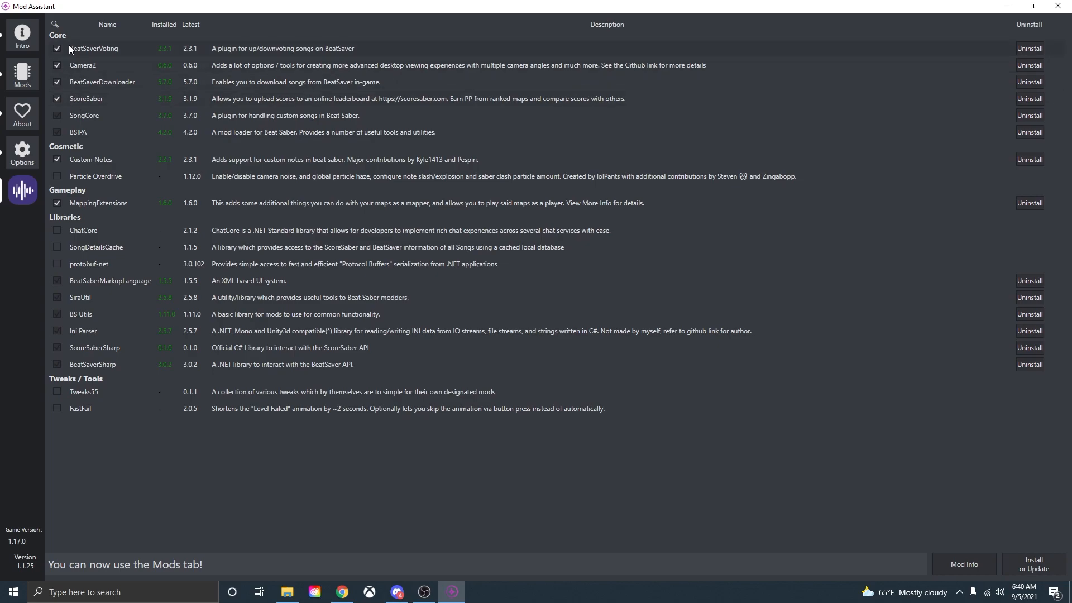
- Run Install or Update for the checked mods until it reports finished installing
click(57, 65)
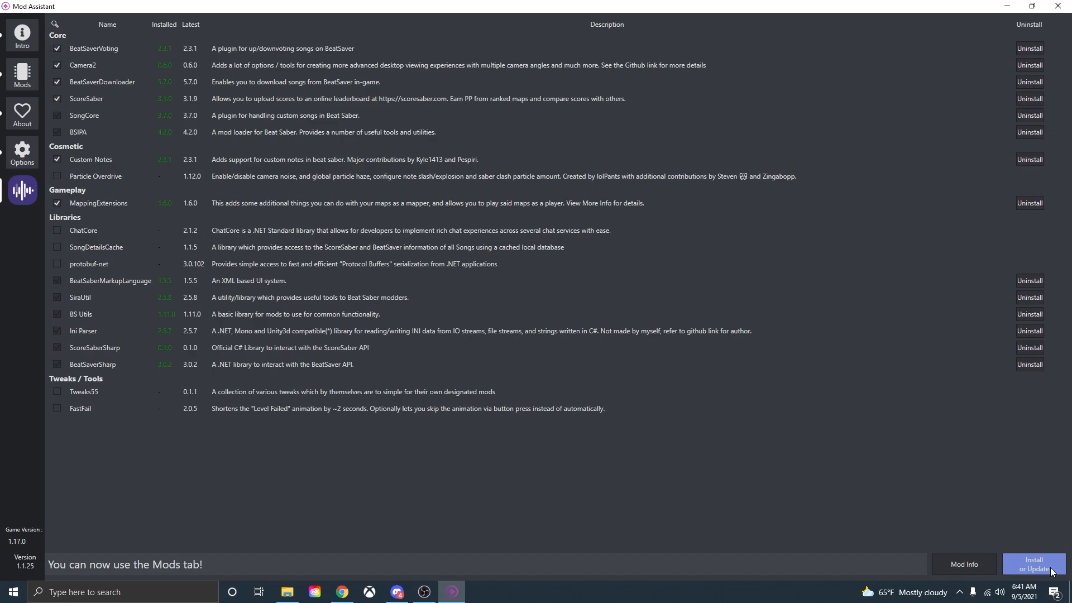
click(1033, 564)
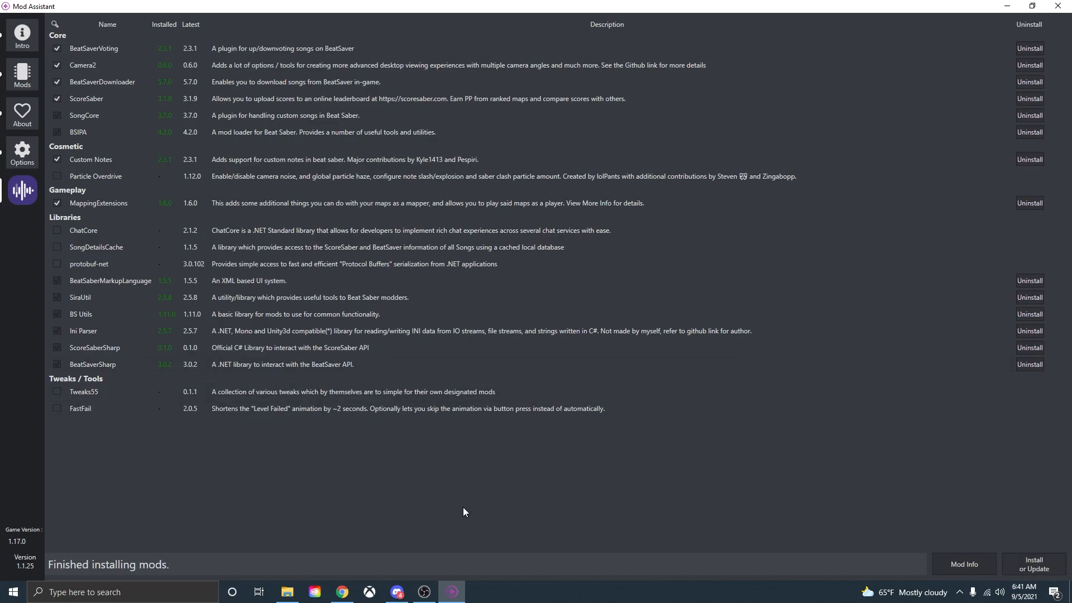
mouse_move(120, 574)
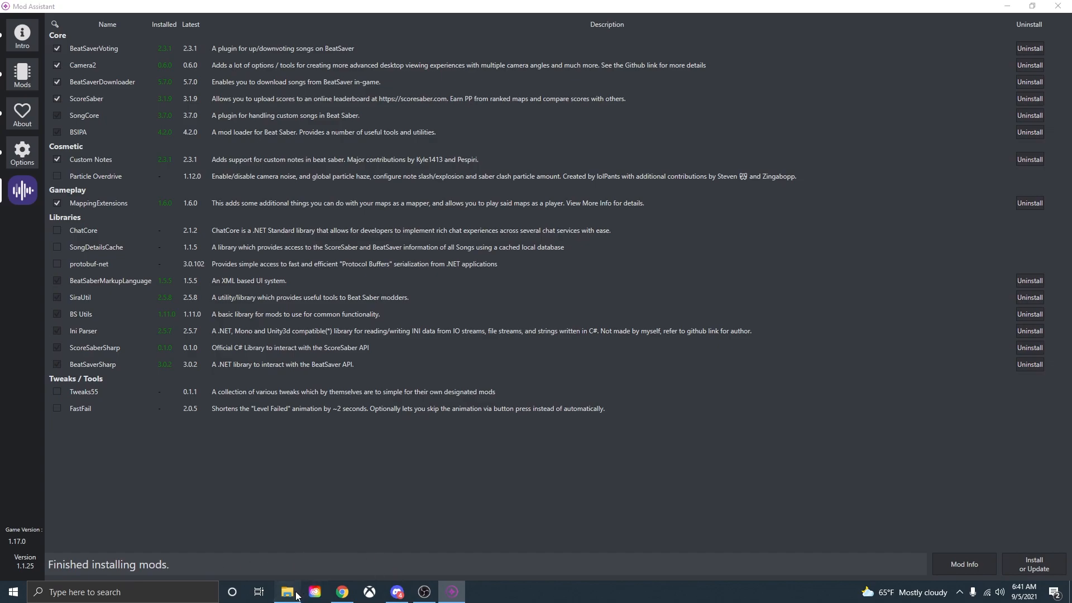
- View the Beat Saber Plugins folder listing the installed mod DLLs, then return to Mod Assistant
click(287, 592)
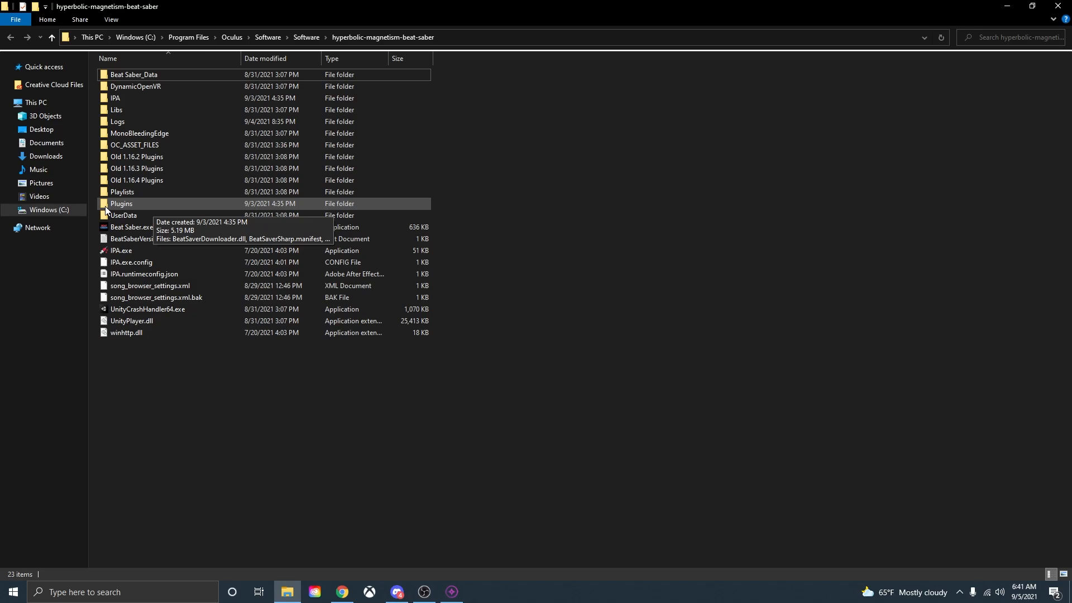
double_click(120, 204)
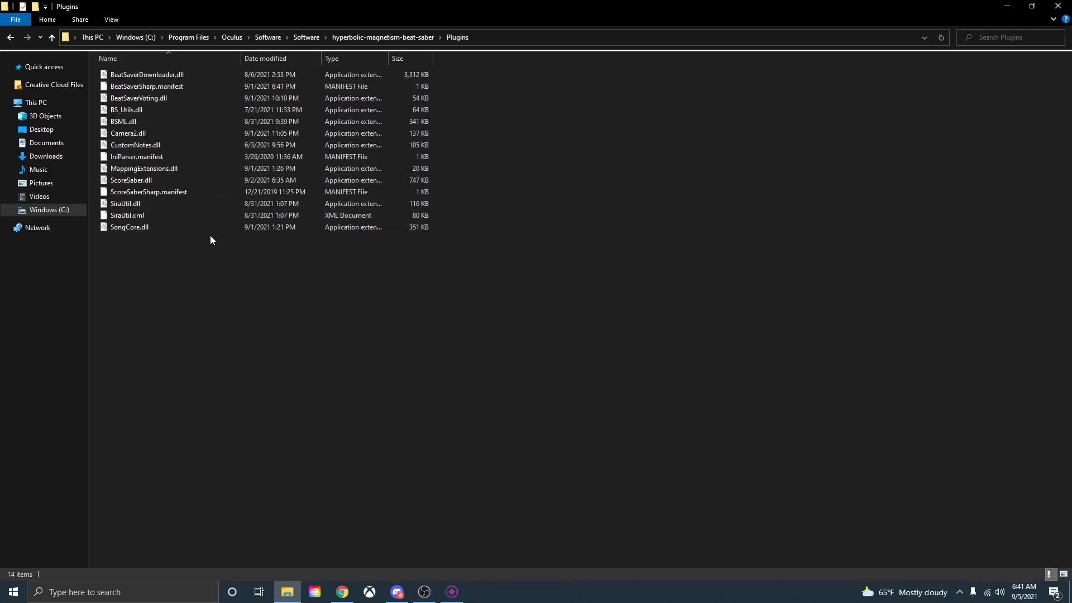
click(450, 592)
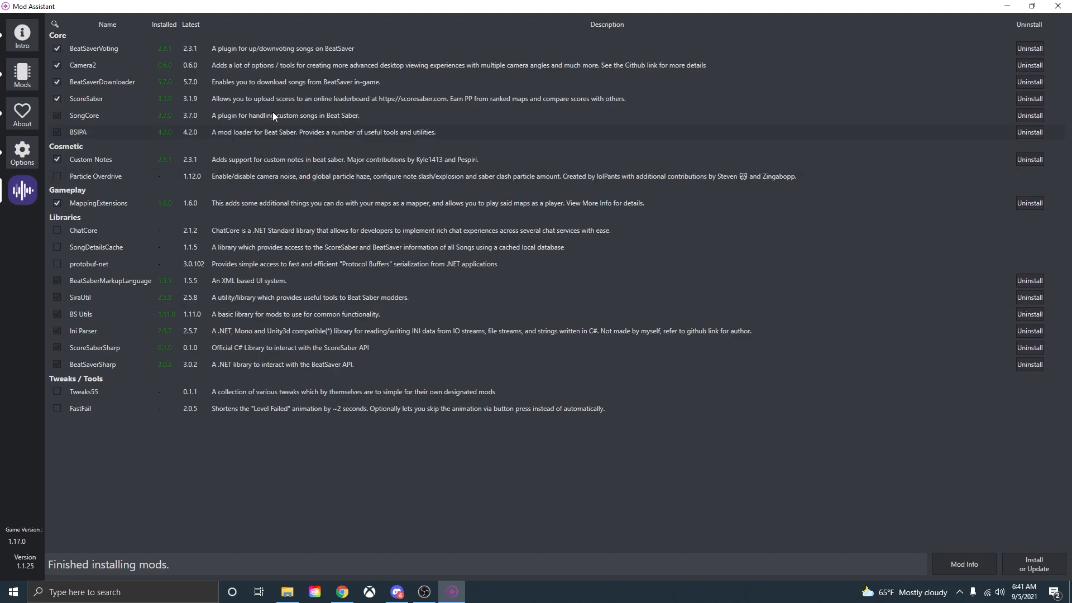
mouse_move(203, 187)
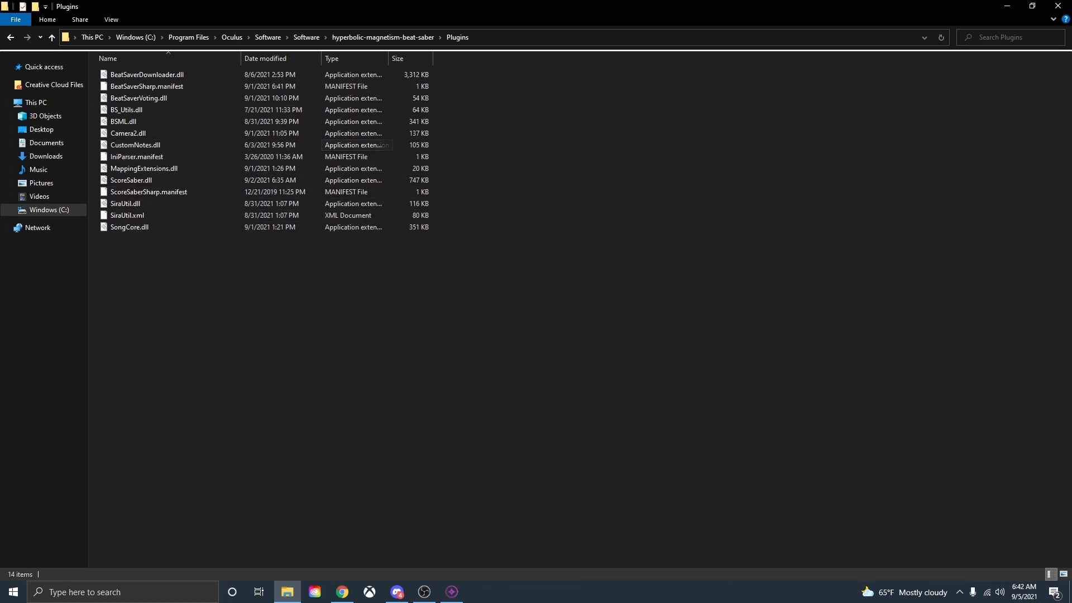
- Go back to the Beat Saber game folder and run IPA.exe to patch the game
click(51, 36)
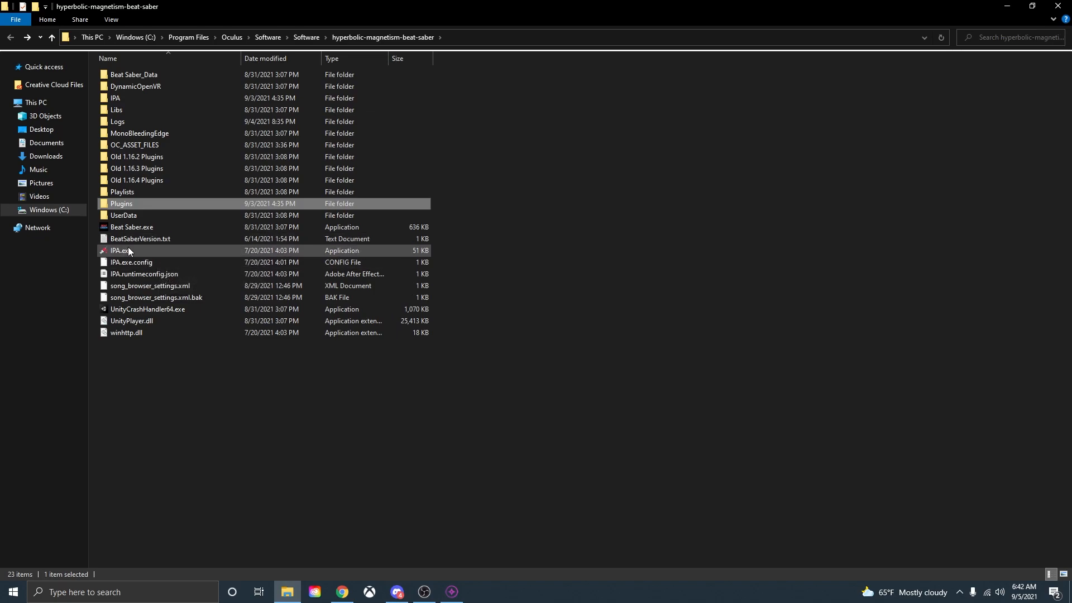
double_click(120, 250)
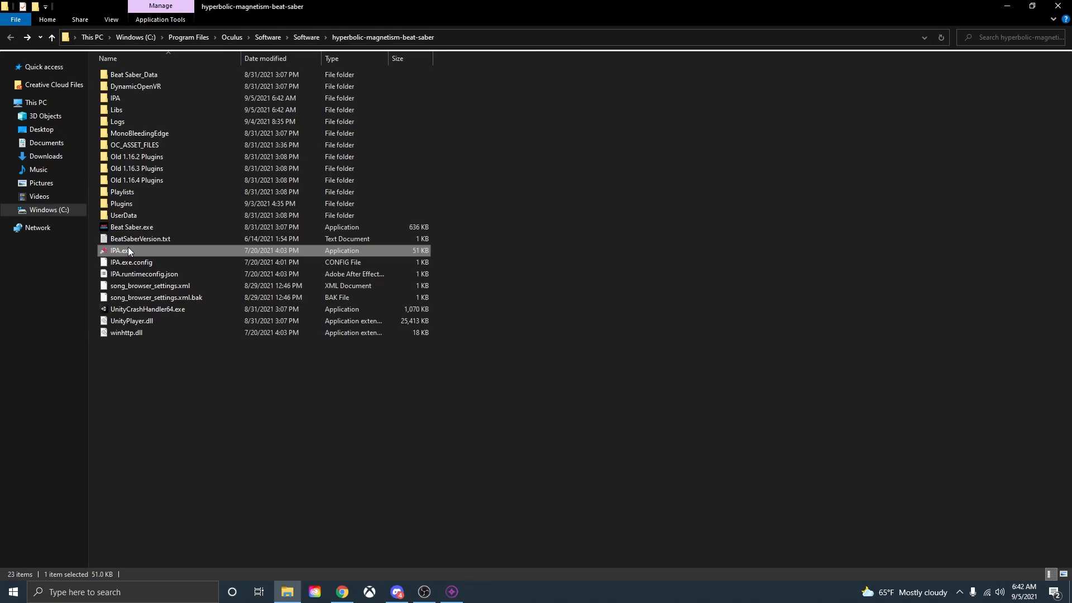
mouse_move(172, 218)
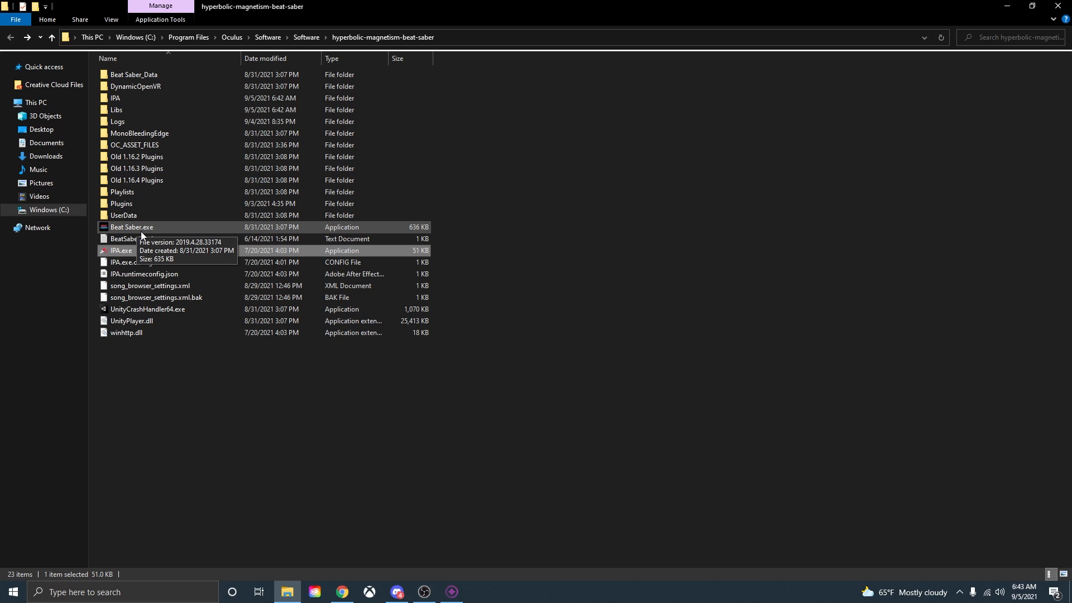
click(306, 509)
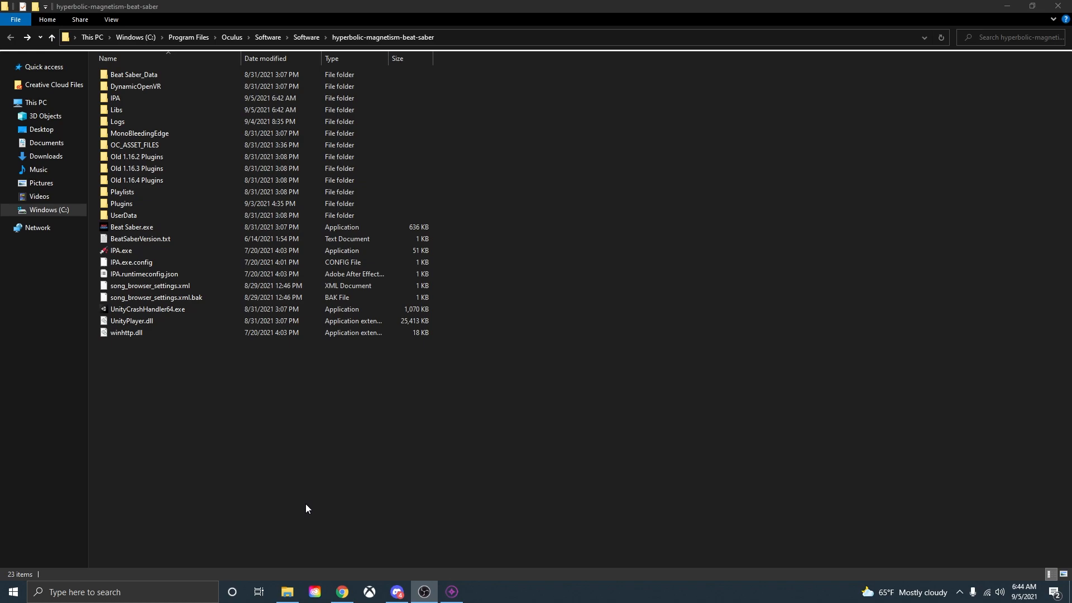
- Browse into Beat Saber_Data > CustomLevels to view the downloaded song folders
click(133, 75)
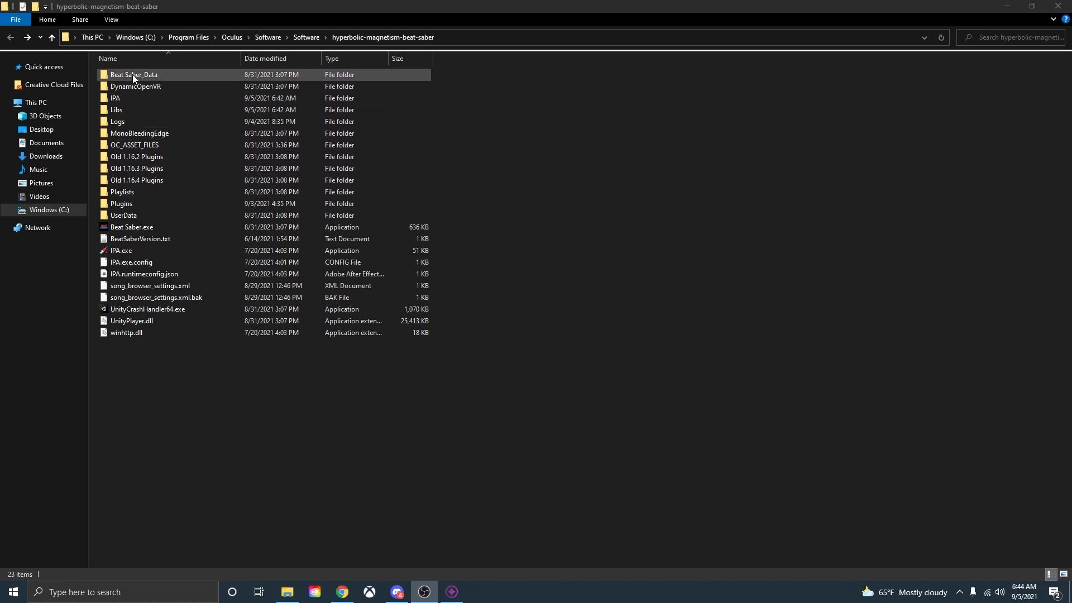
double_click(134, 75)
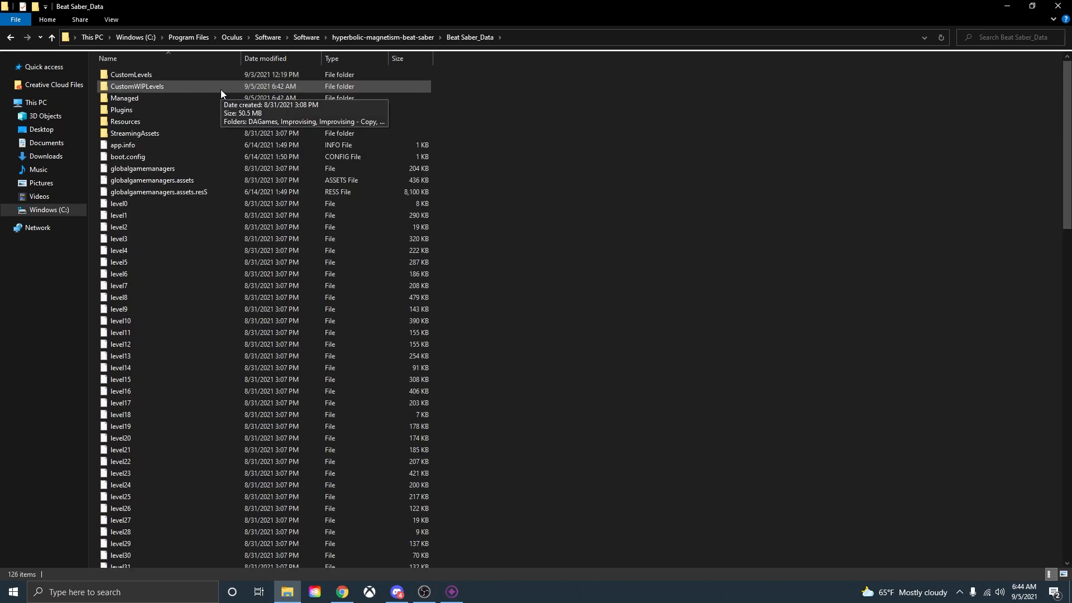
click(131, 74)
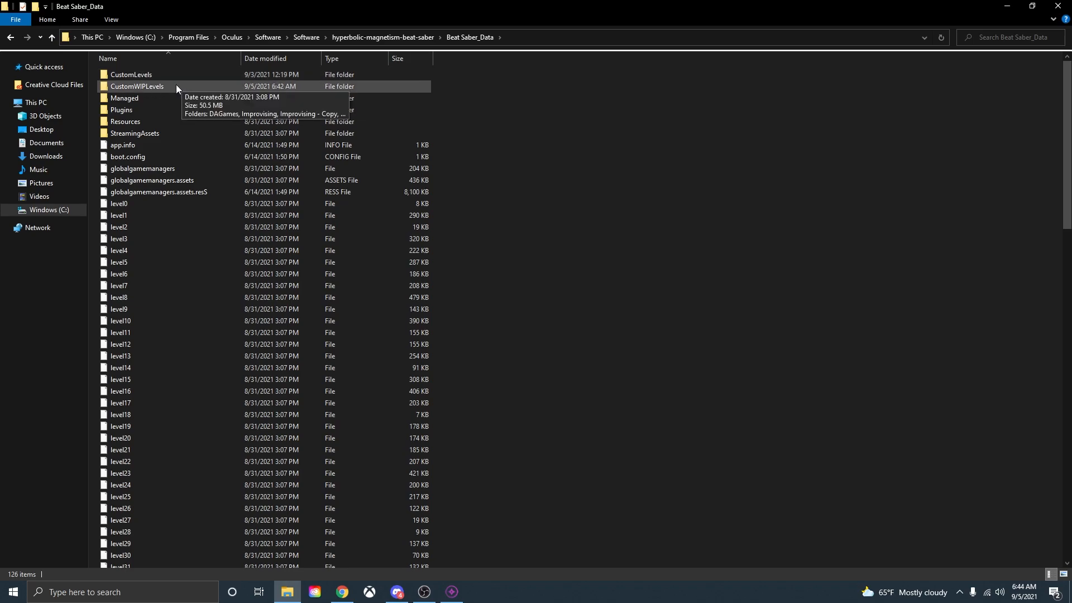
mouse_move(199, 89)
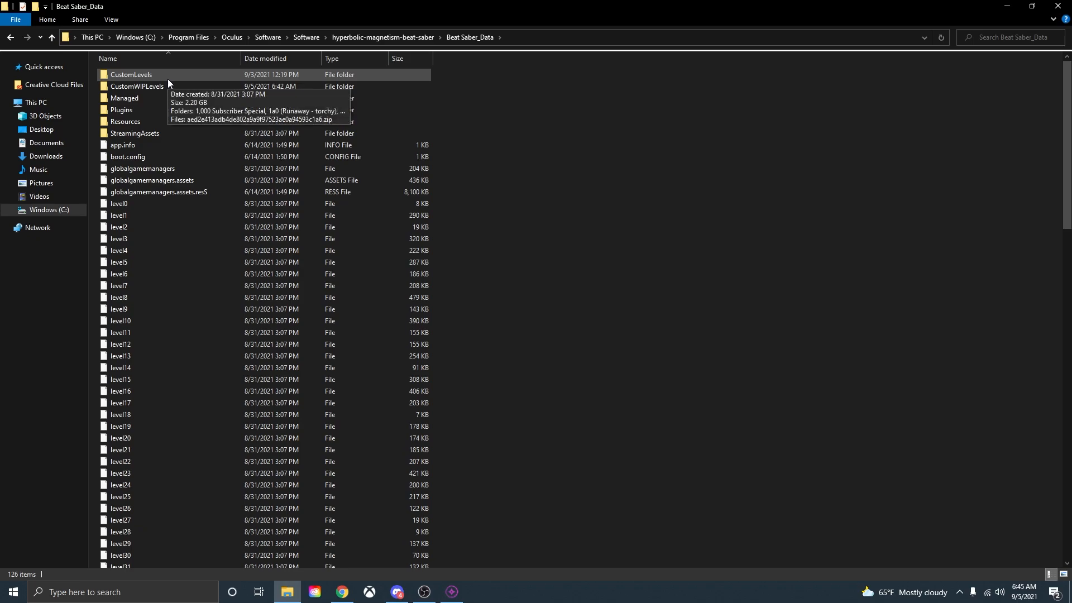
double_click(132, 74)
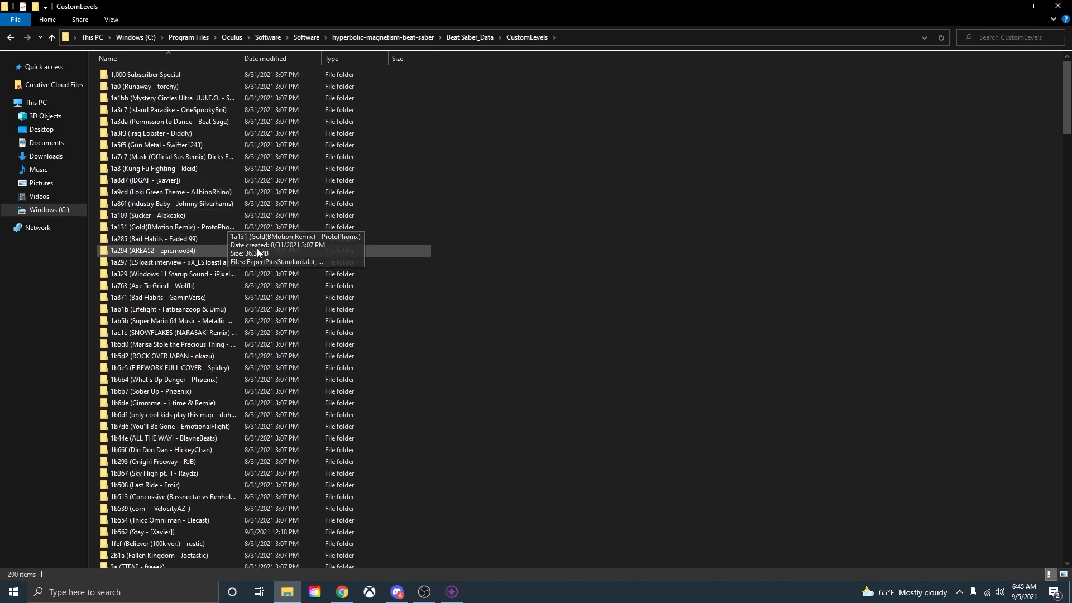
scroll(down, 3)
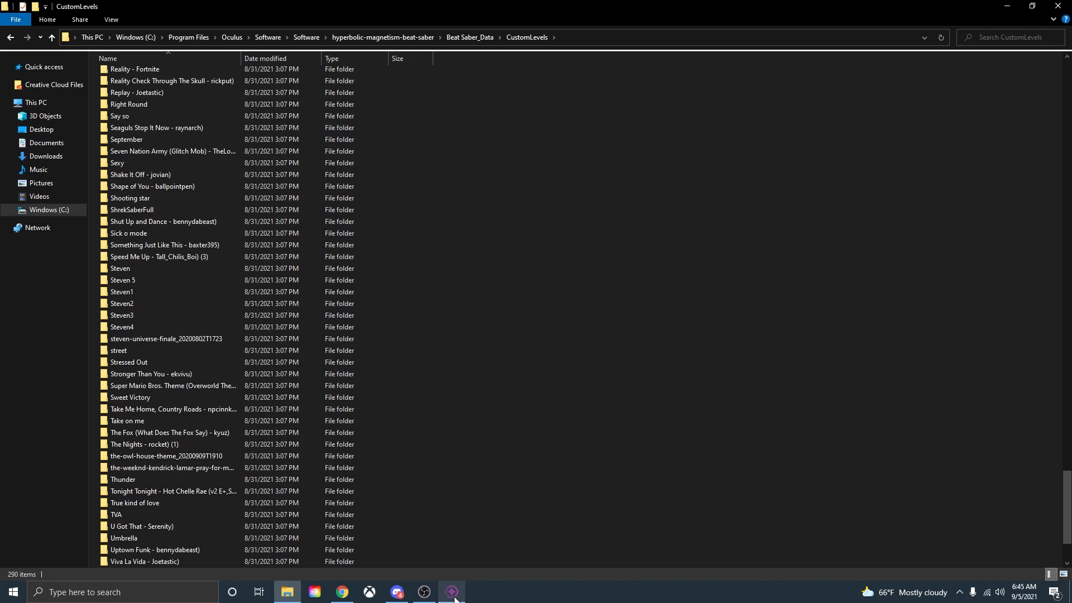
- In Options, enable OneClick installs with BeatSaver checked
click(450, 592)
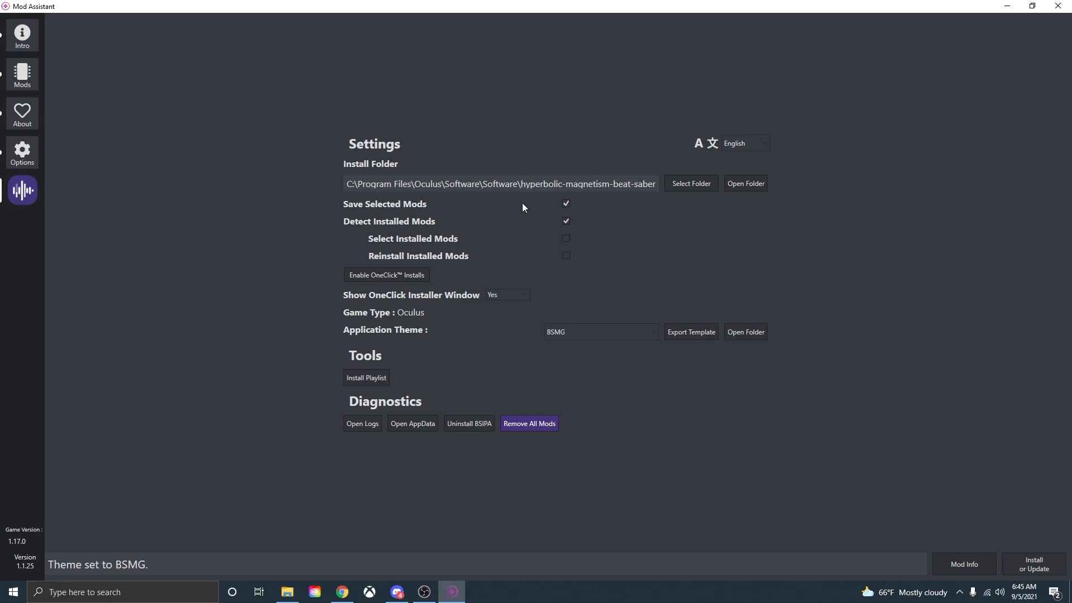
mouse_move(564, 191)
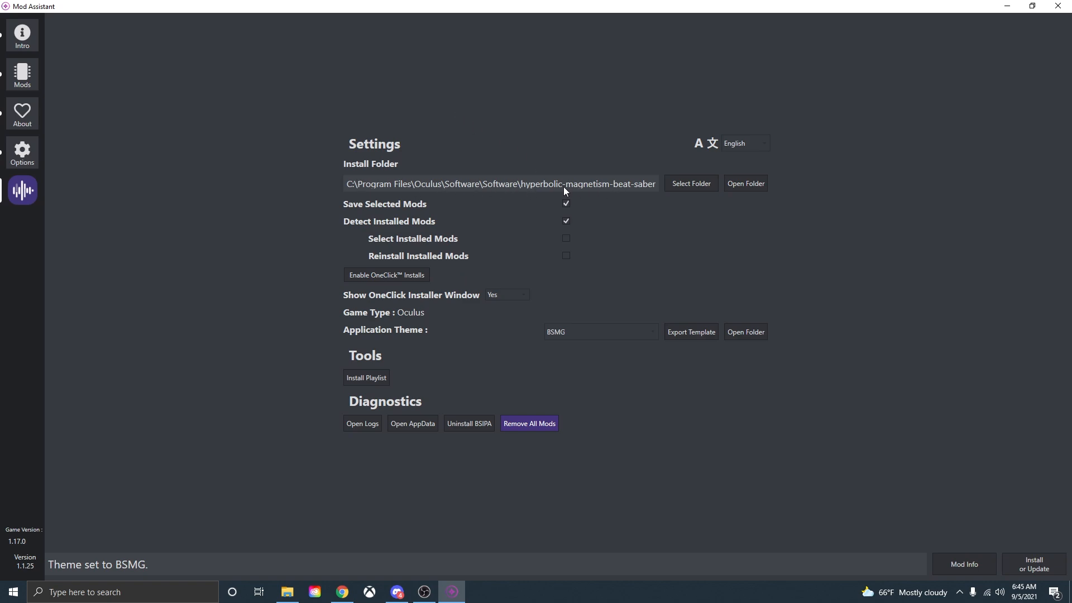
mouse_move(507, 183)
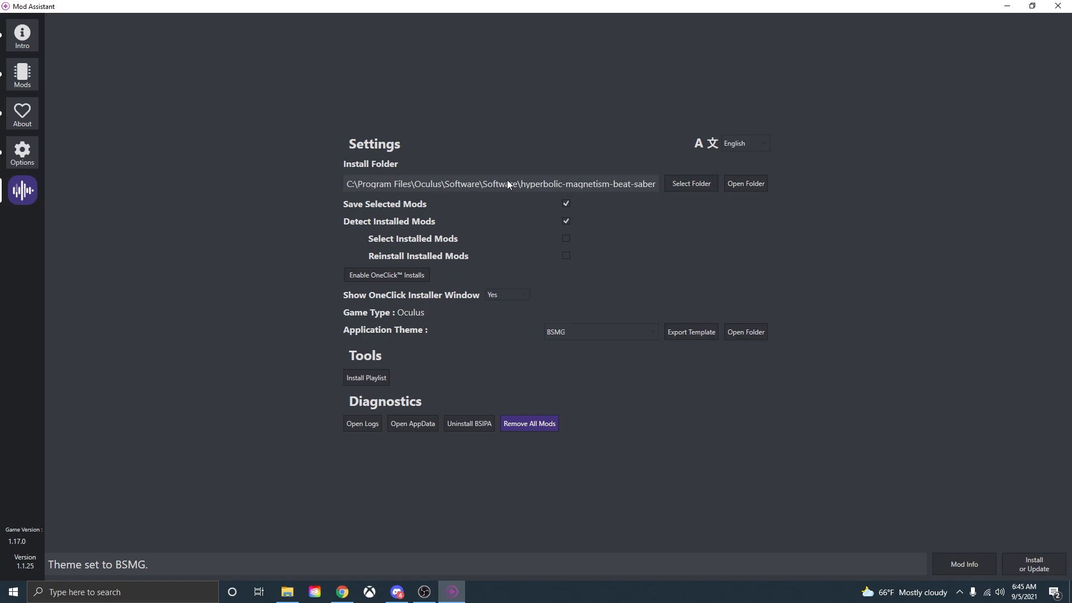
mouse_move(310, 227)
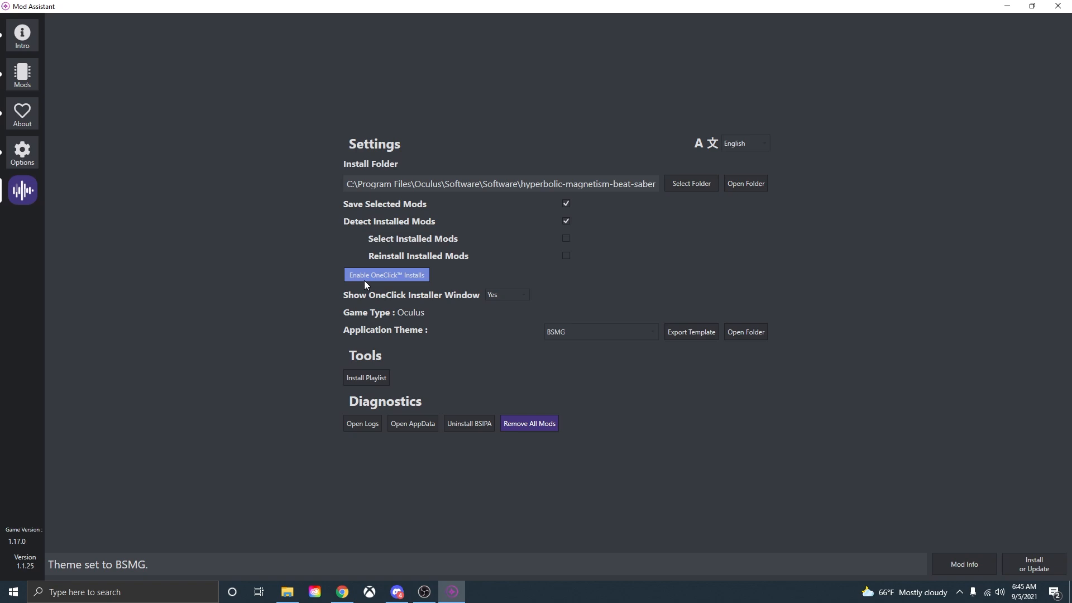
mouse_move(375, 280)
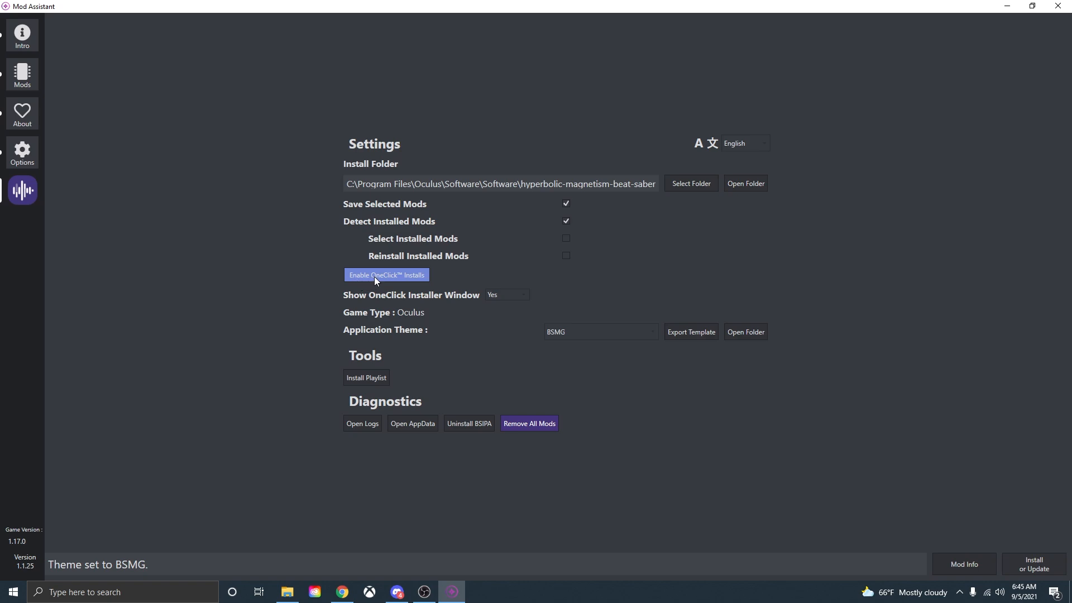
click(385, 275)
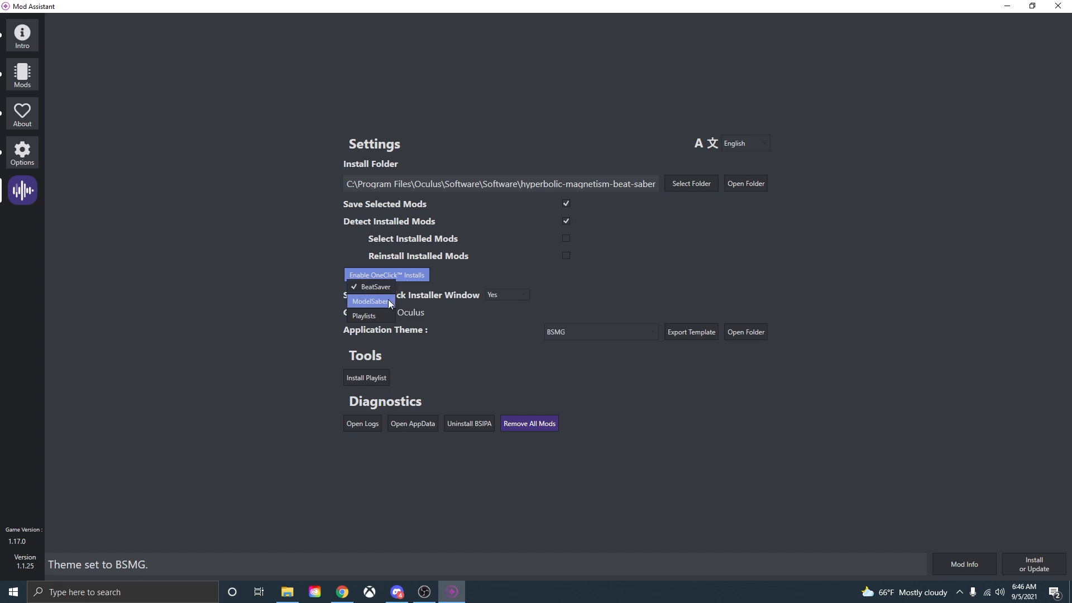
mouse_move(375, 287)
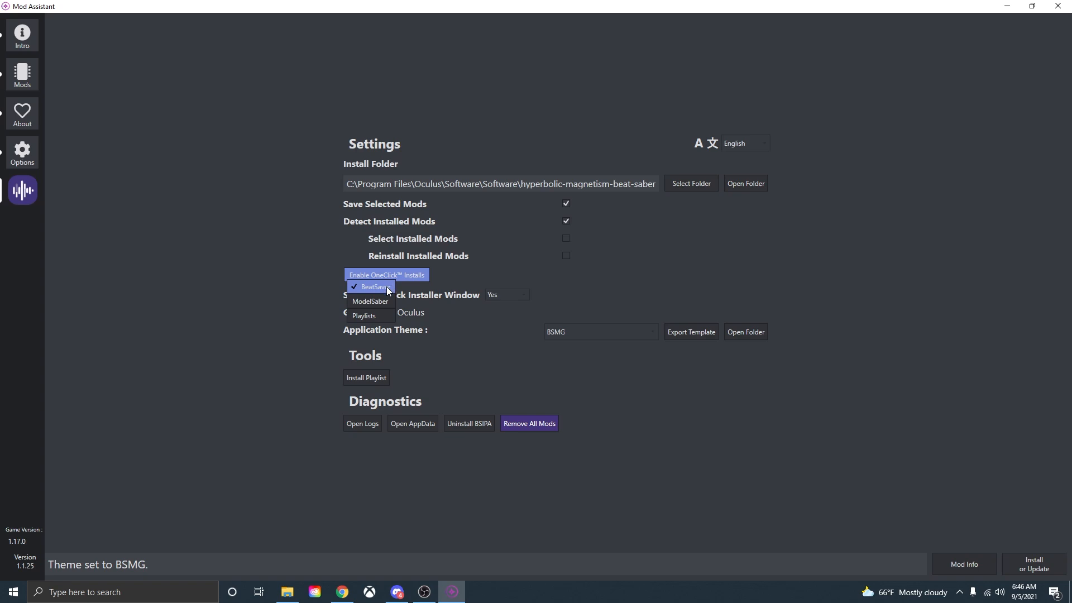
mouse_move(370, 301)
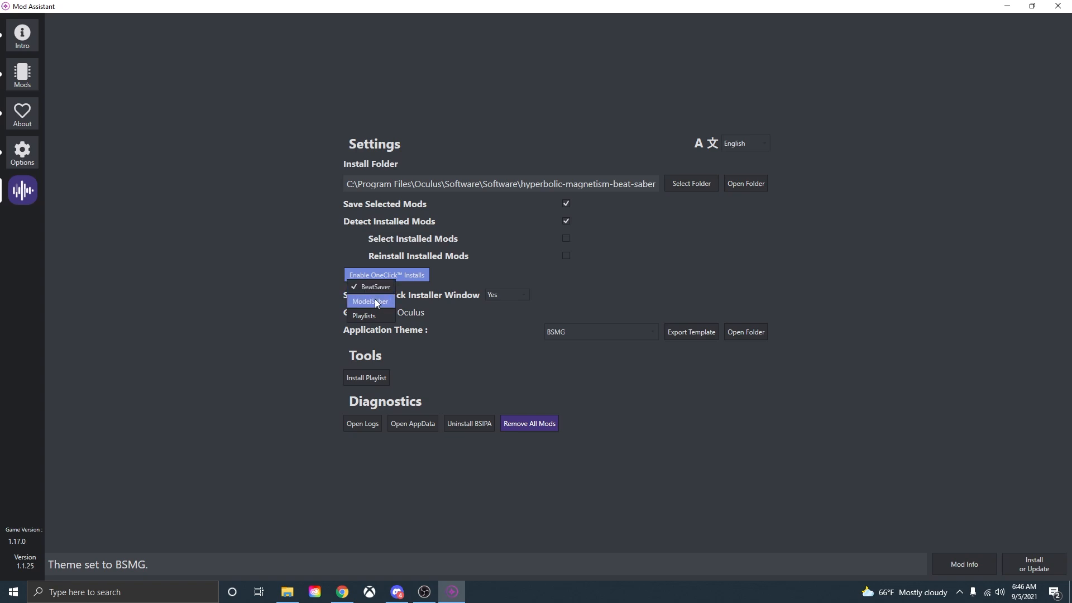
mouse_move(409, 304)
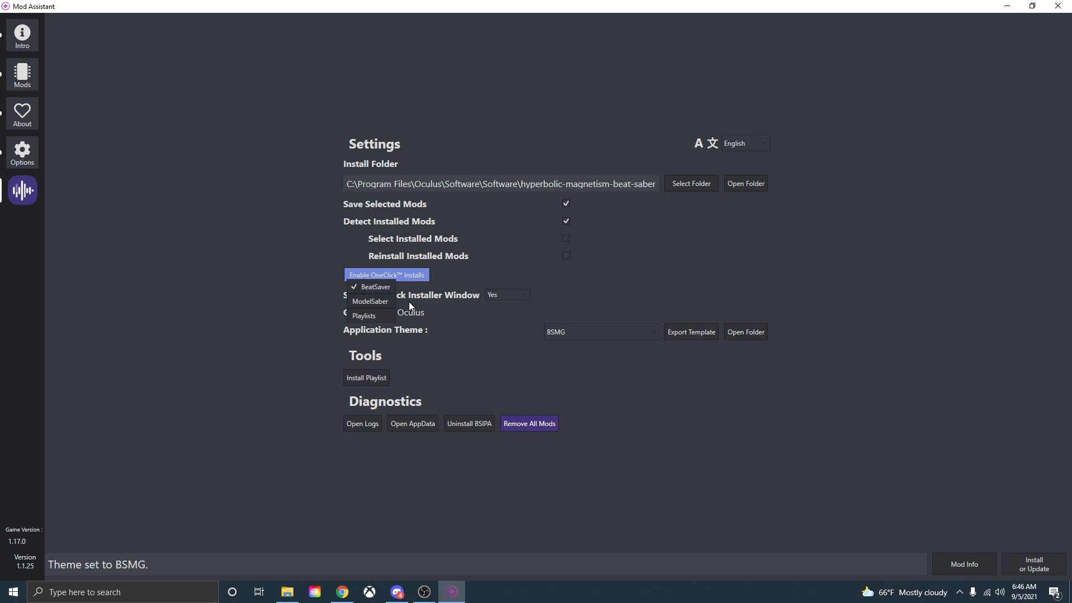
mouse_move(364, 314)
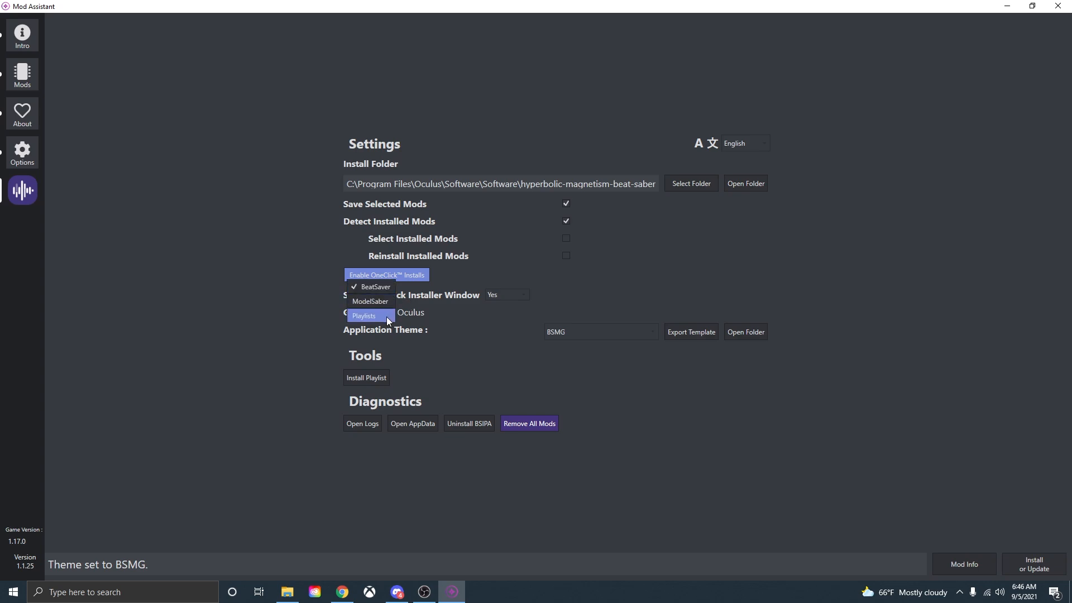
mouse_move(426, 309)
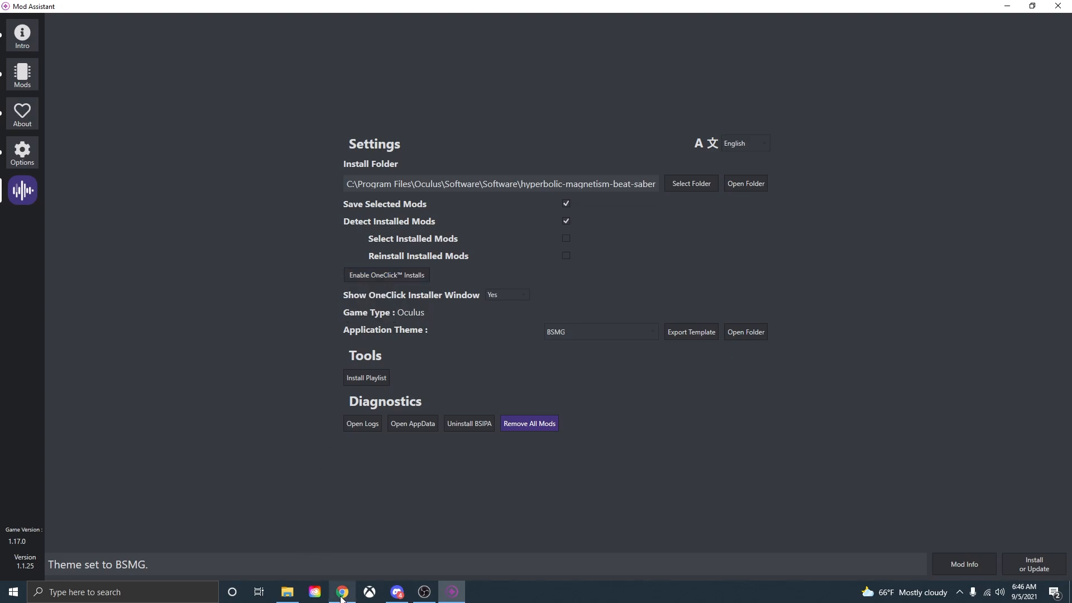
- Switch to Chrome and scroll through the BeatSaver home page of recent maps
click(342, 592)
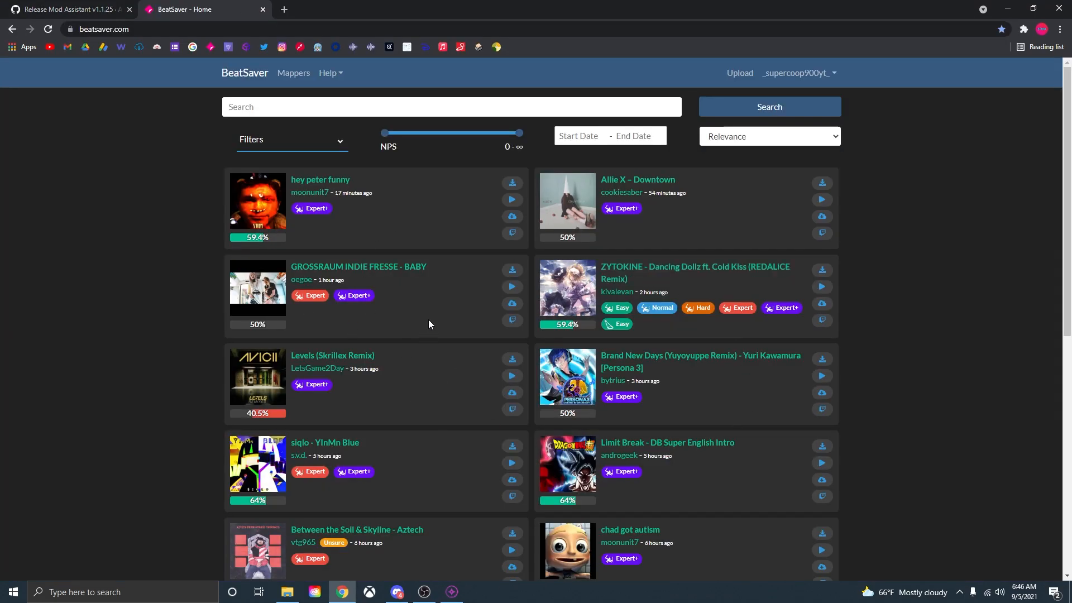
scroll(down, 3)
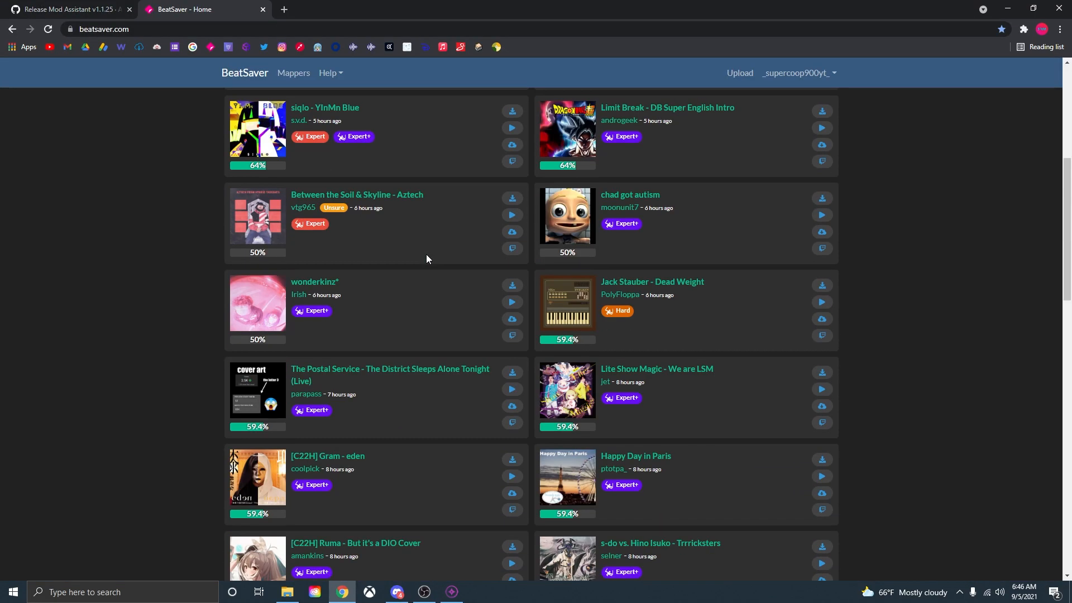
scroll(down, 3)
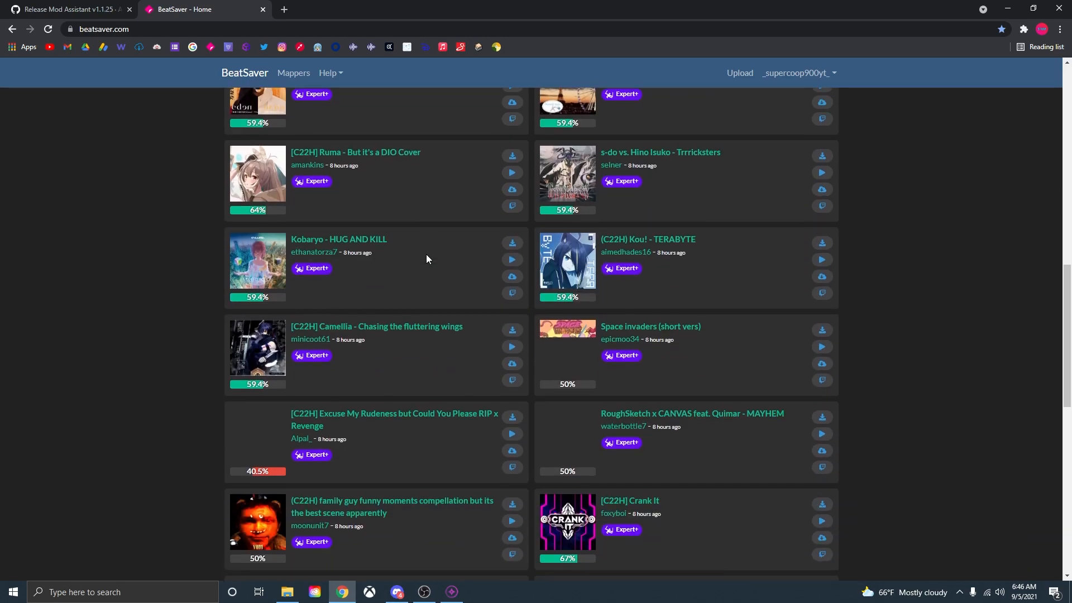
scroll(down, 3)
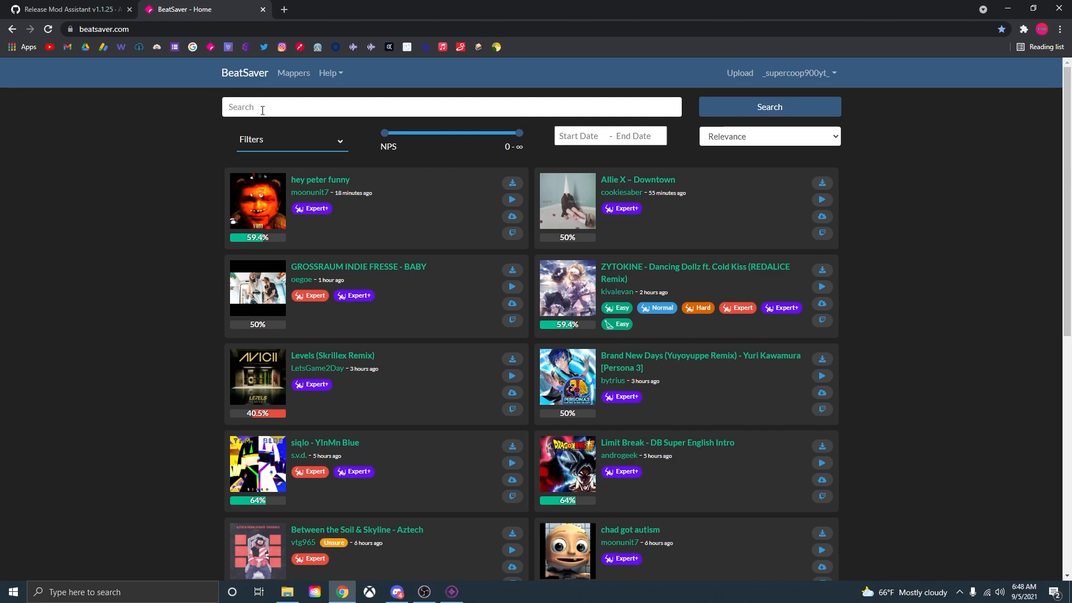
- Search BeatSaver for 'Wonderland Cg5' and open the Wonderland - FNAF SONG - Cg5 map page
text(Wonderland Cg5)
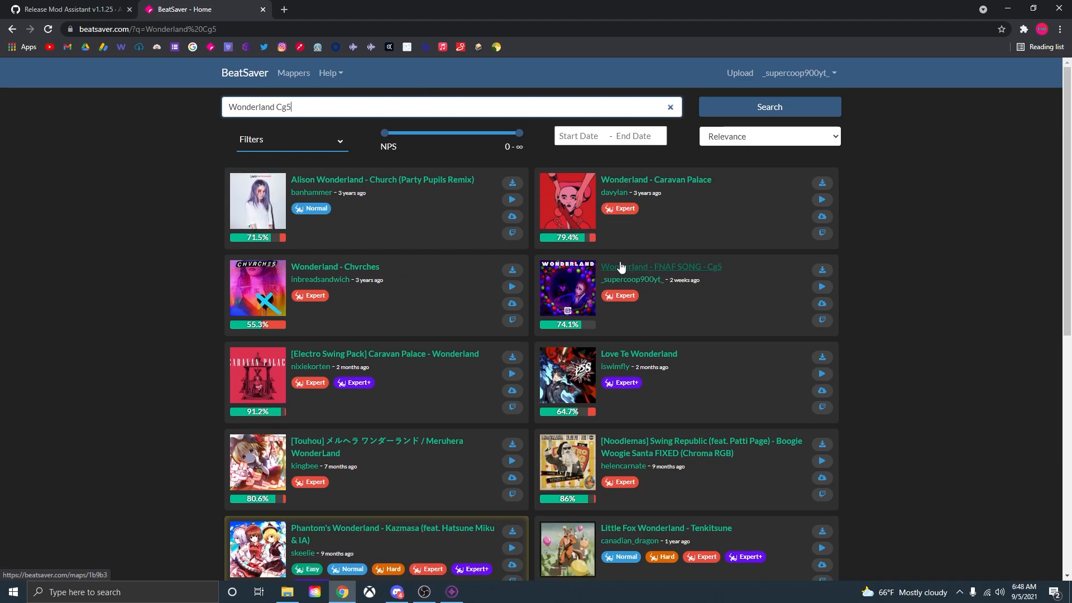
click(660, 267)
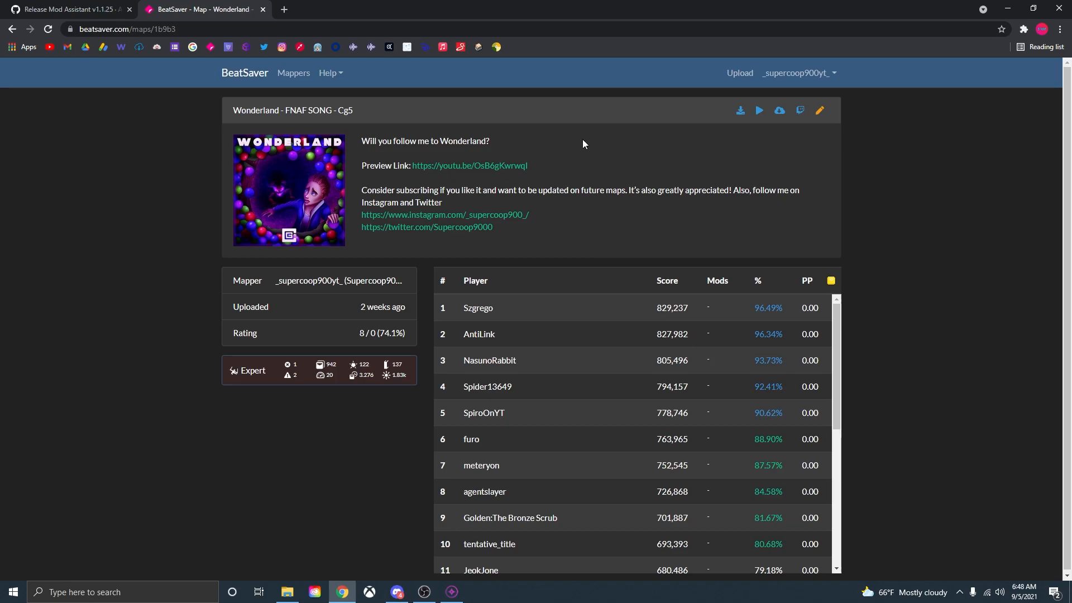
mouse_move(670, 258)
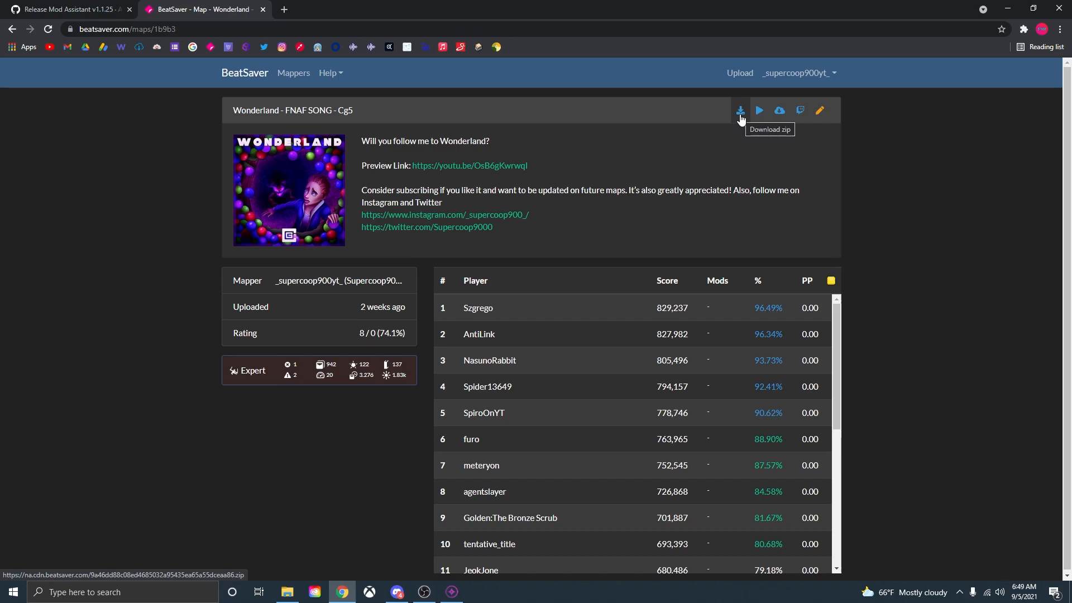
mouse_move(757, 111)
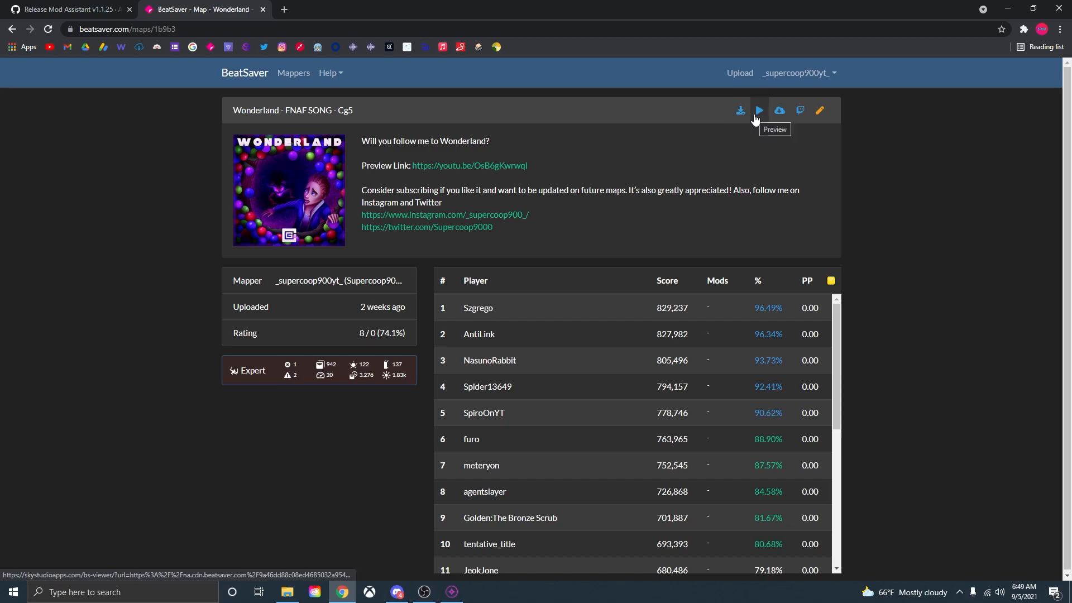
mouse_move(779, 110)
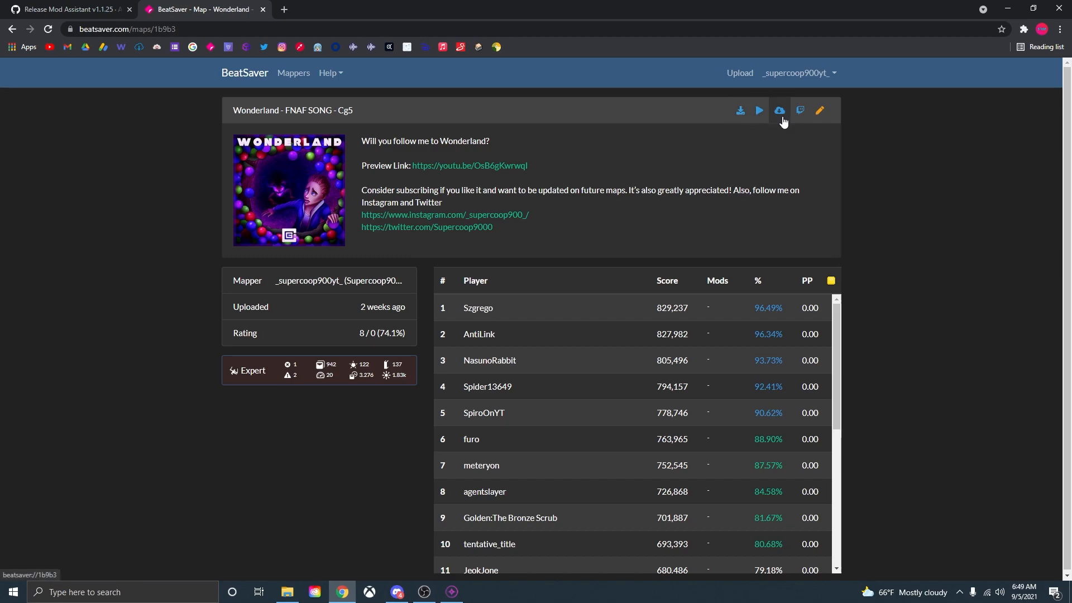
mouse_move(780, 110)
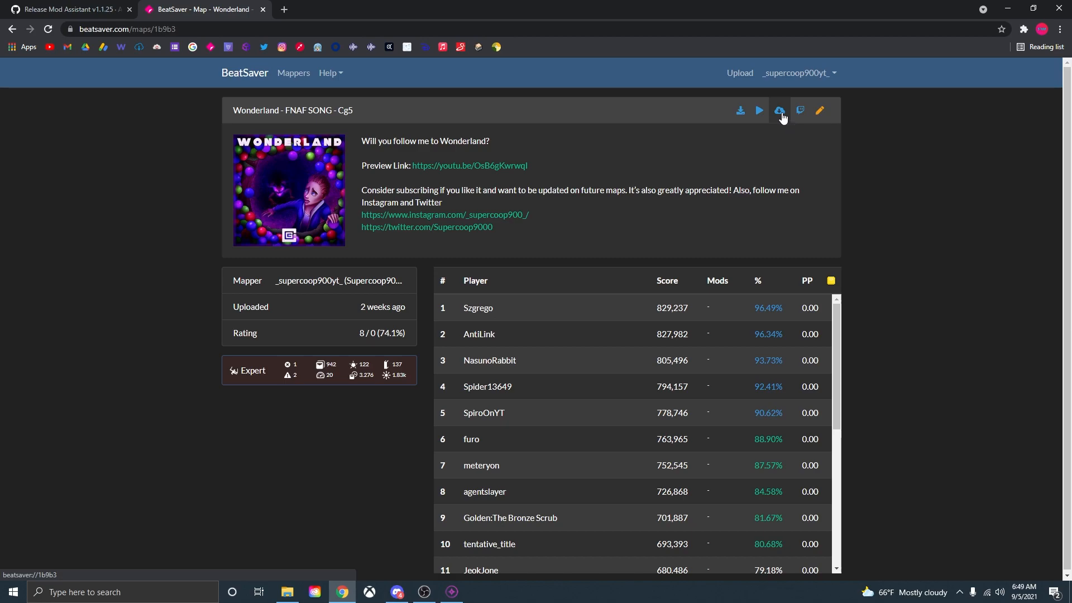
- Start the OneClick install of map 1b9b3 (Wonderland) from its BeatSaver page
click(778, 111)
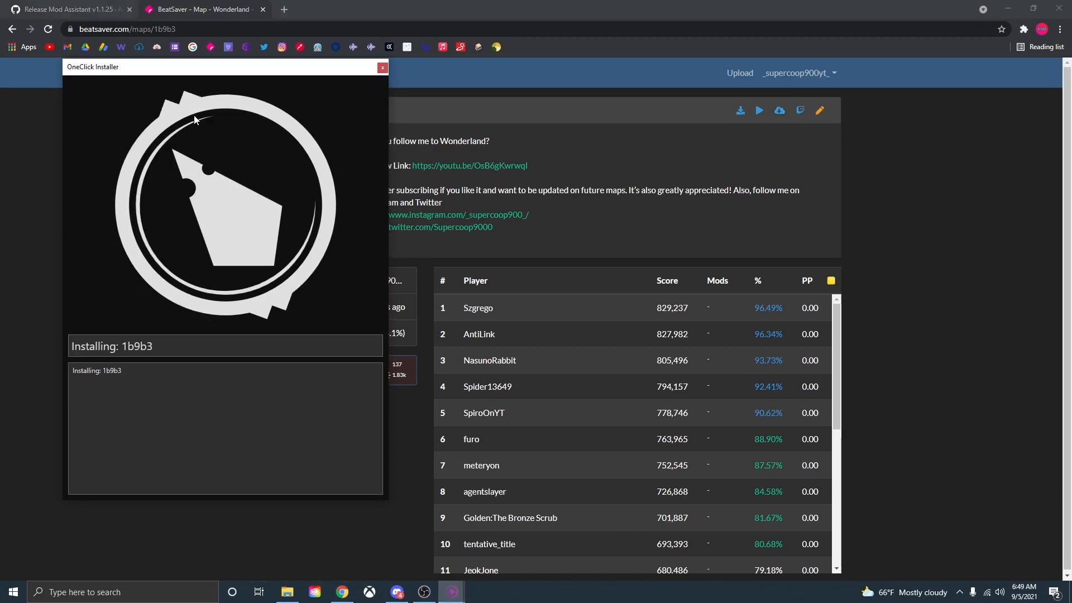
mouse_move(173, 291)
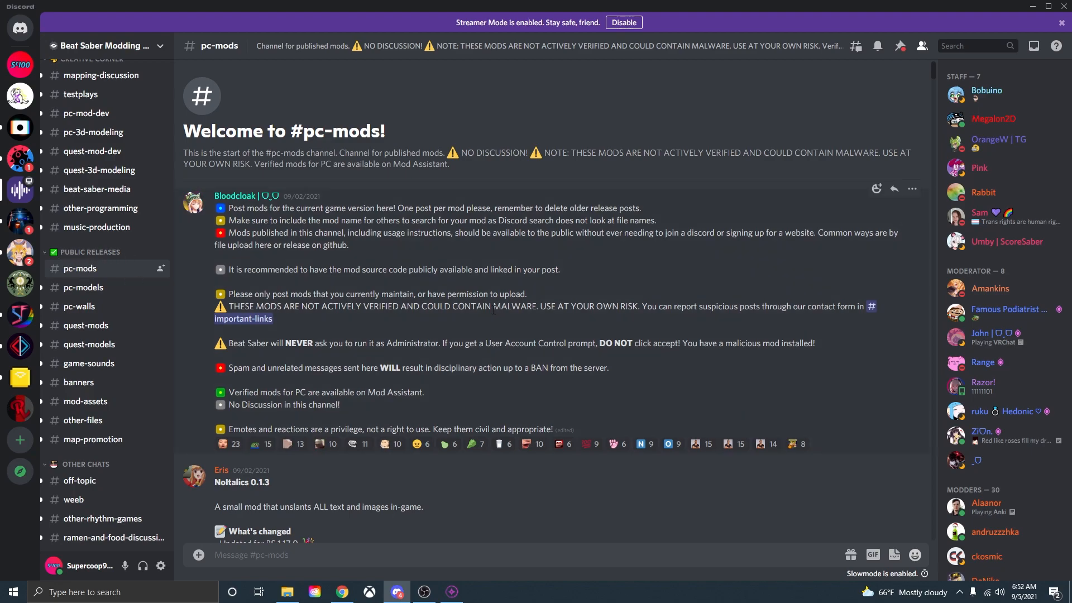
- Scroll #pc-mods to the Saber Factory 2.3.6 post and follow its GitHub releases link
scroll(down, 3)
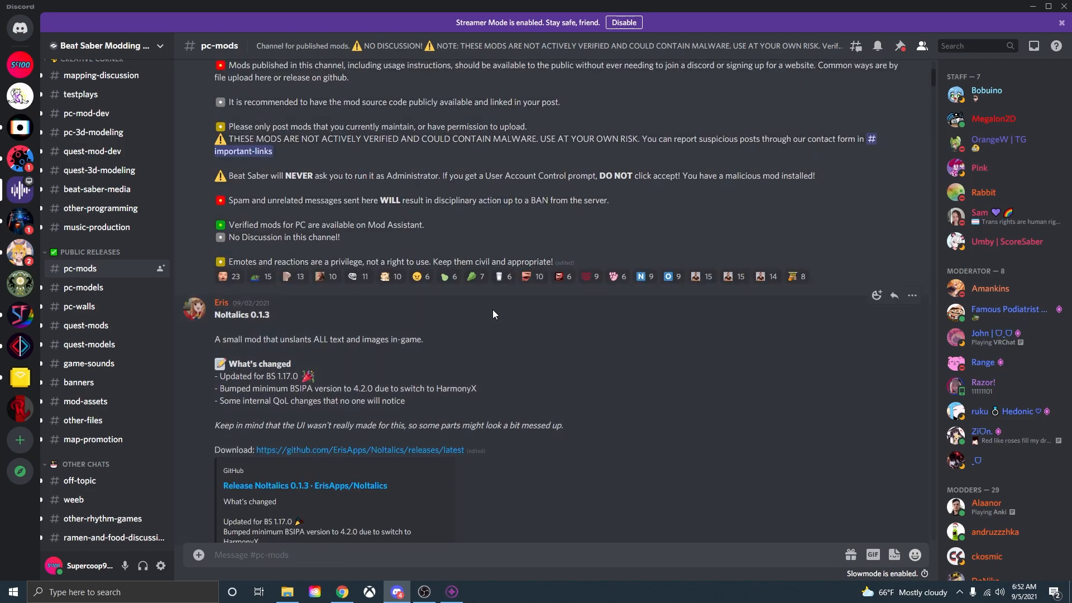
scroll(down, 3)
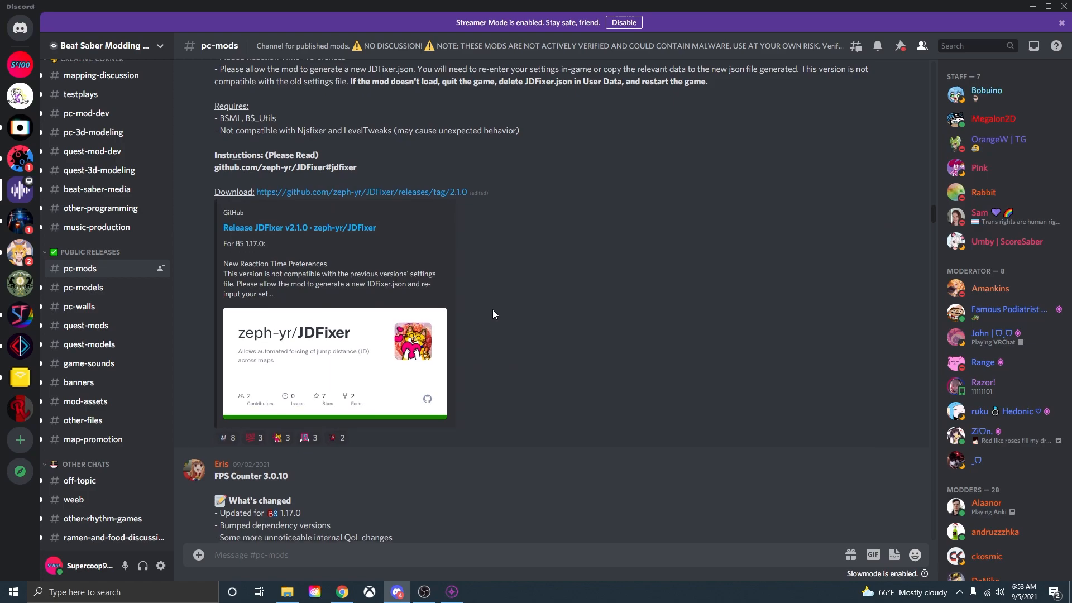
scroll(down, 3)
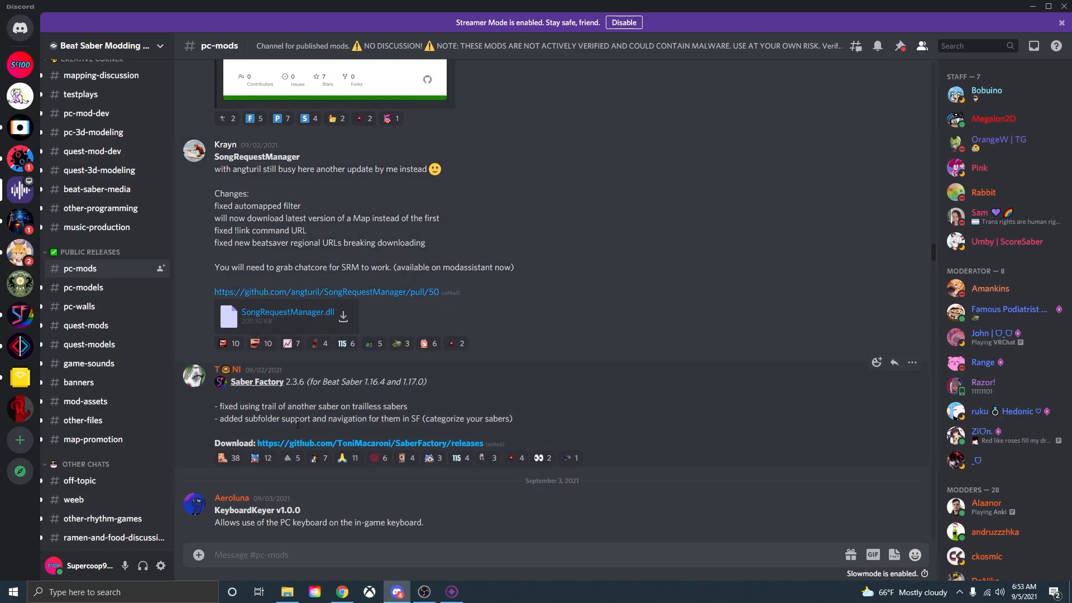
scroll(down, 3)
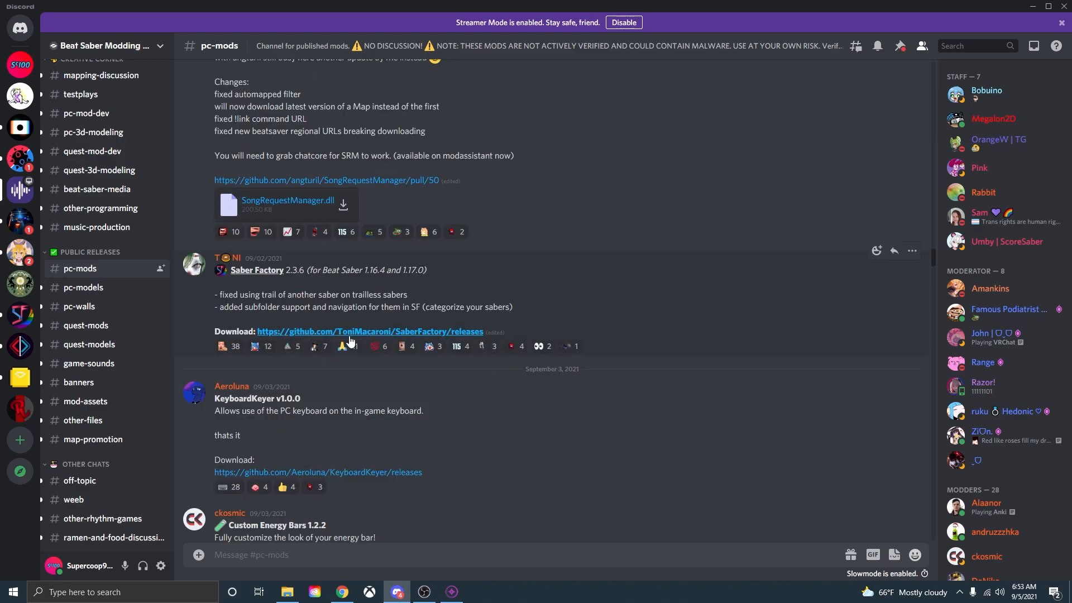
click(342, 346)
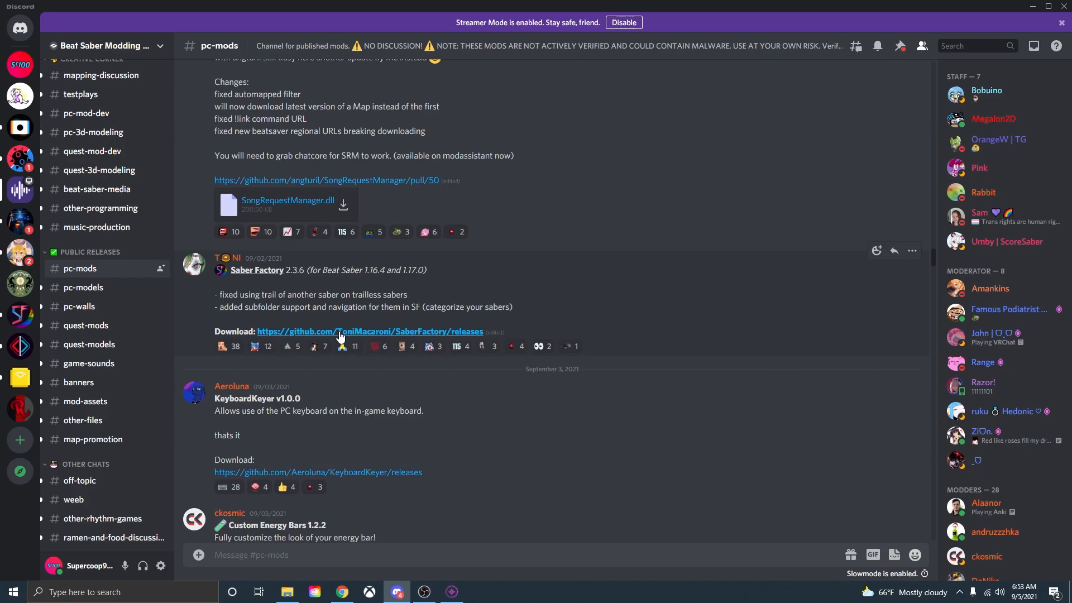
click(370, 331)
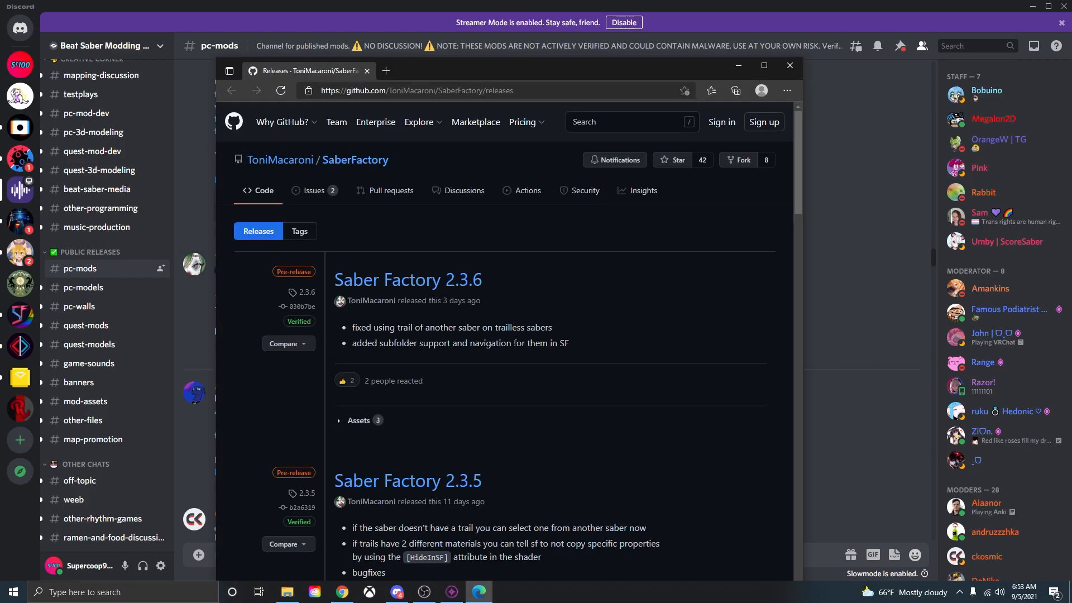
- Download the SaberFactory-2.3.6 zip from the release Assets and open it in Bandizip
click(763, 65)
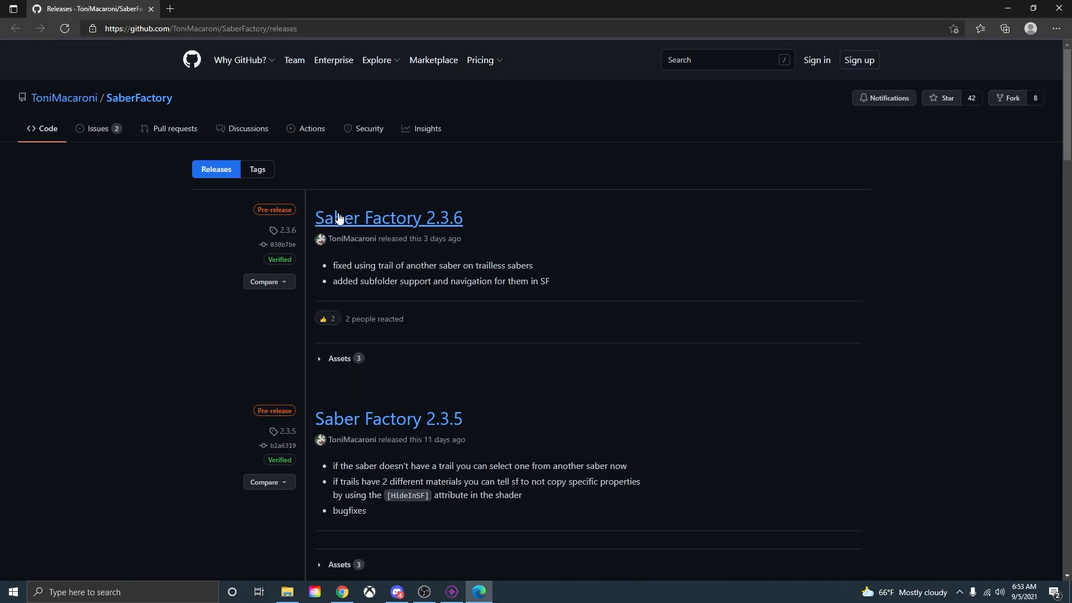
mouse_move(408, 229)
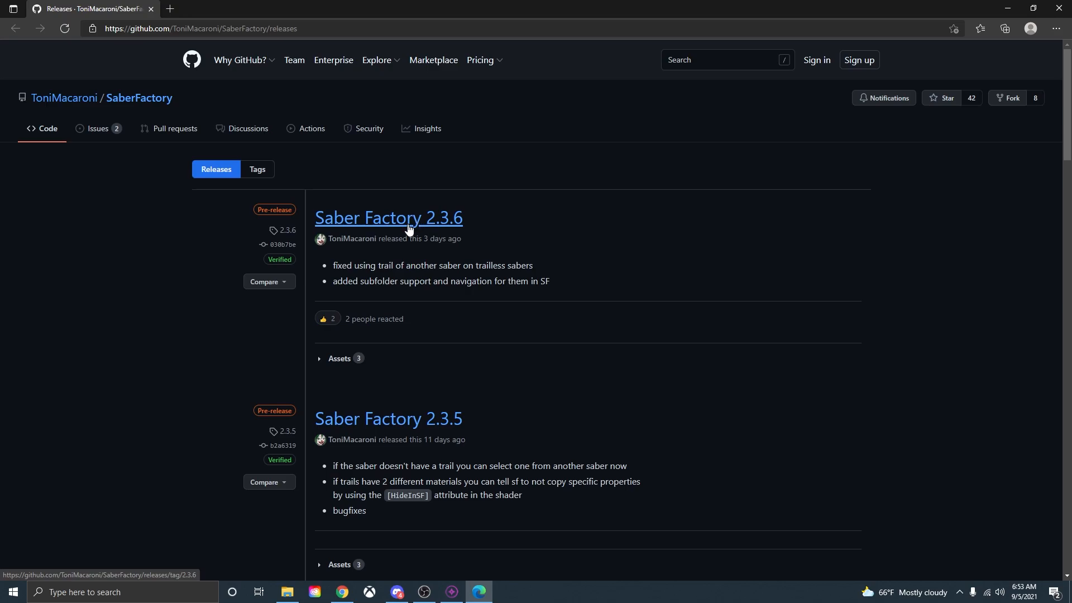
click(389, 217)
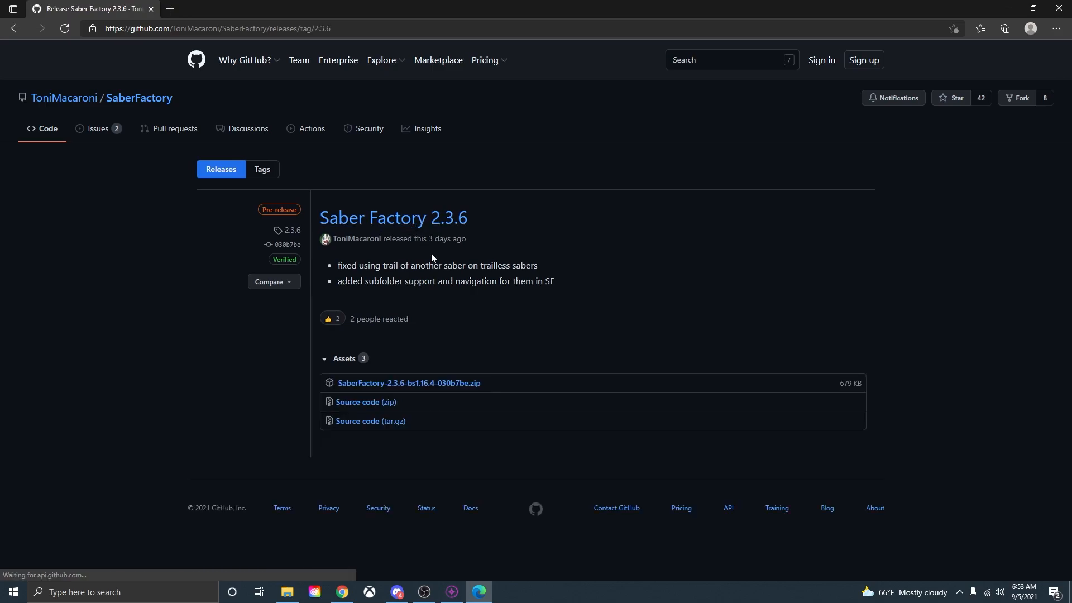
mouse_move(409, 383)
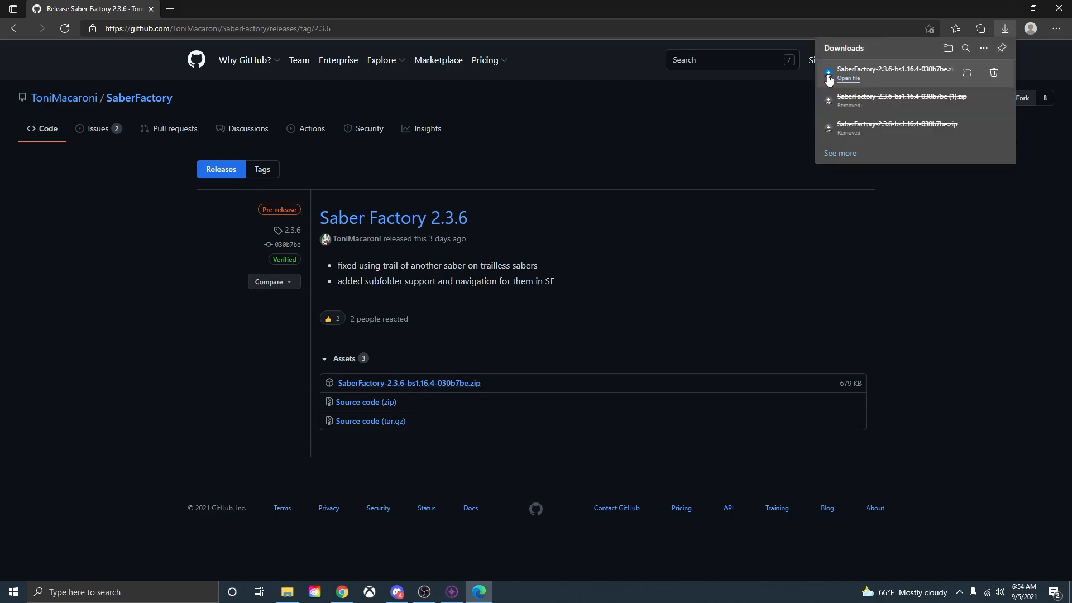
click(848, 79)
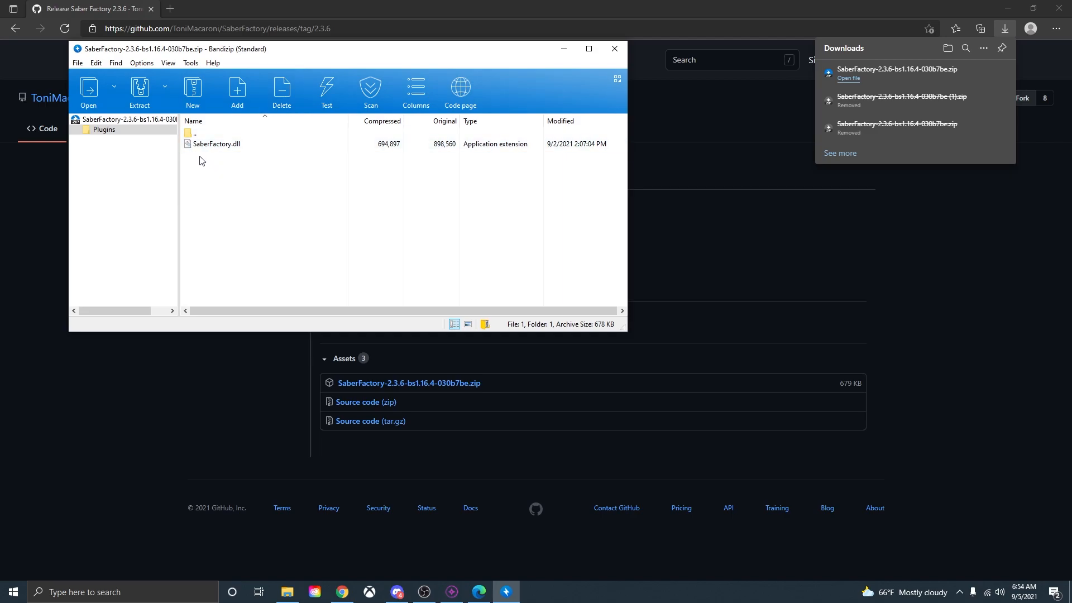
- Drag SaberFactory.dll from the archive onto the desktop and bring up the Beat Saber game folder
click(215, 144)
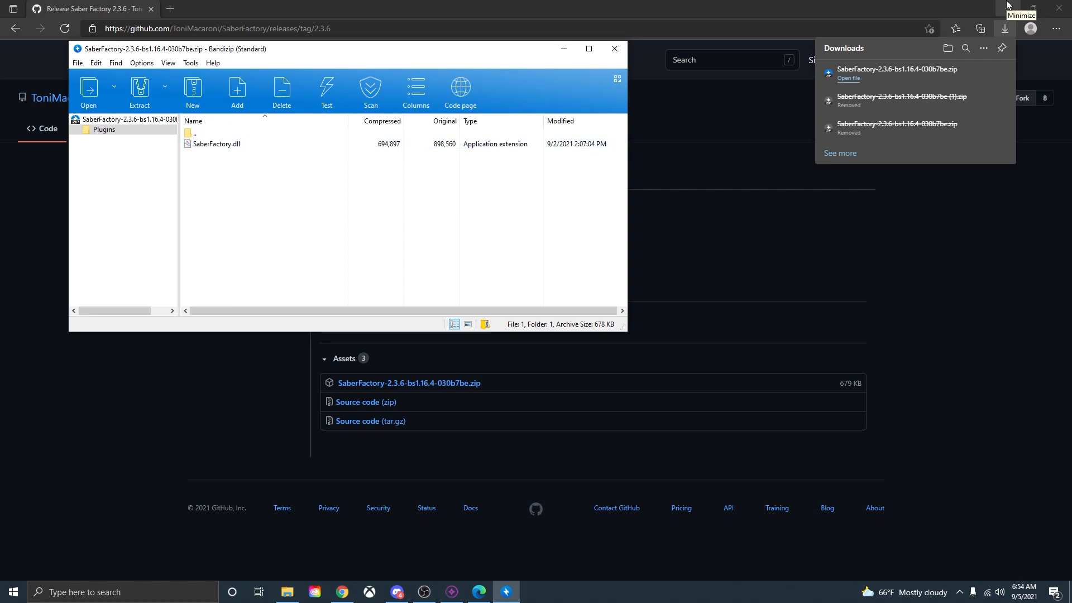
click(1004, 6)
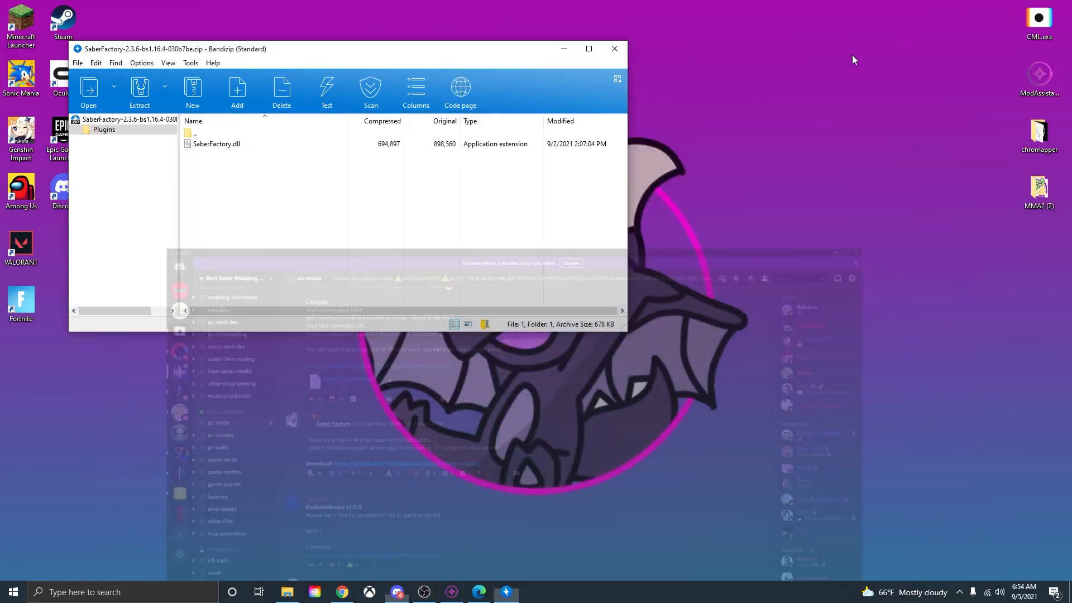
click(139, 90)
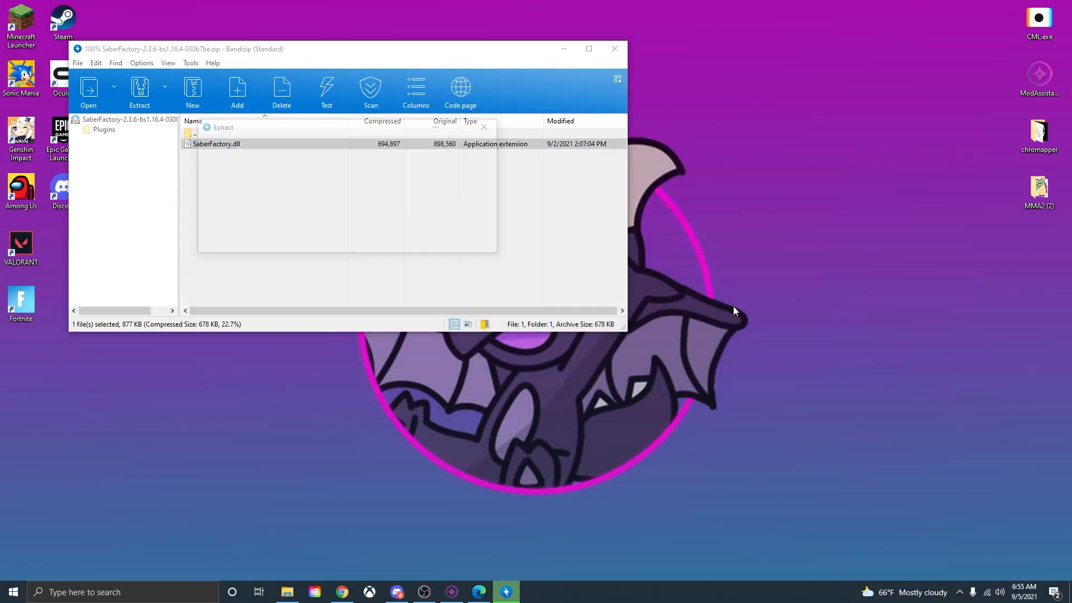
click(613, 48)
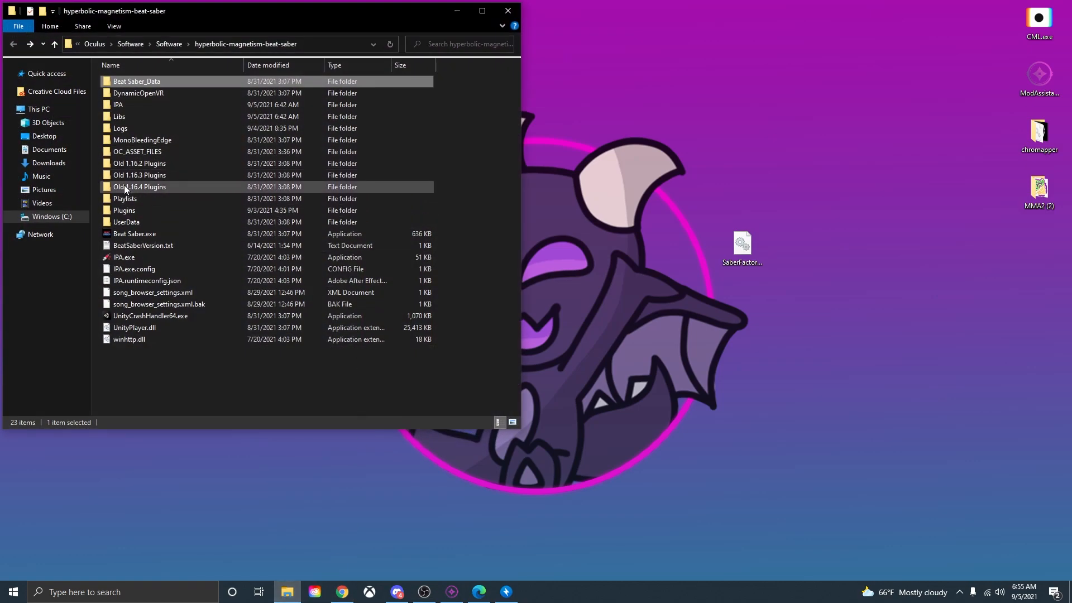
mouse_move(124, 210)
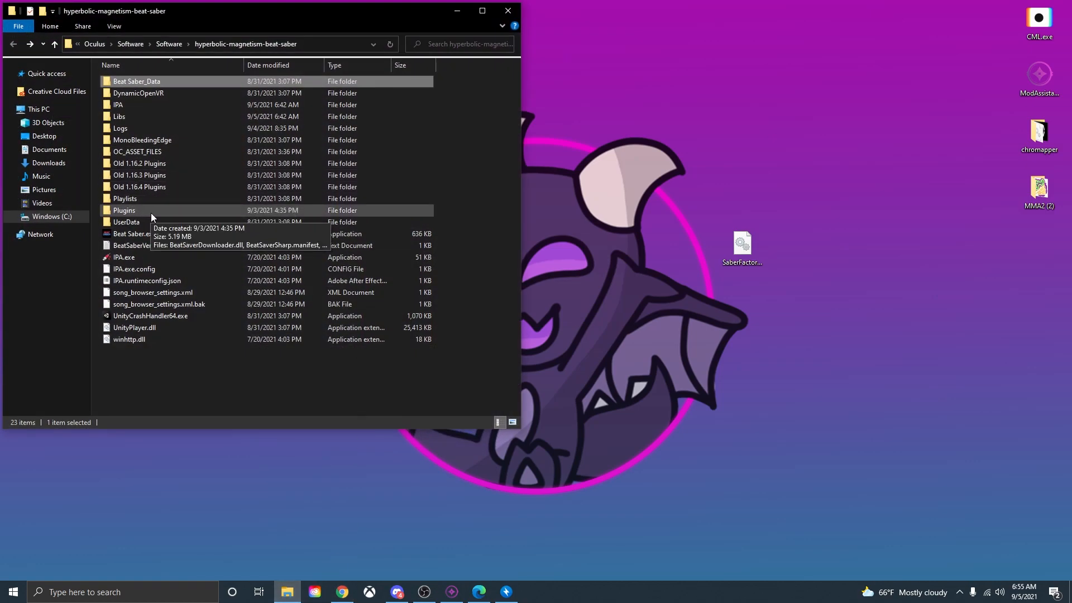
- Move SaberFactory.dll from the desktop into the game's Plugins folder
double_click(124, 210)
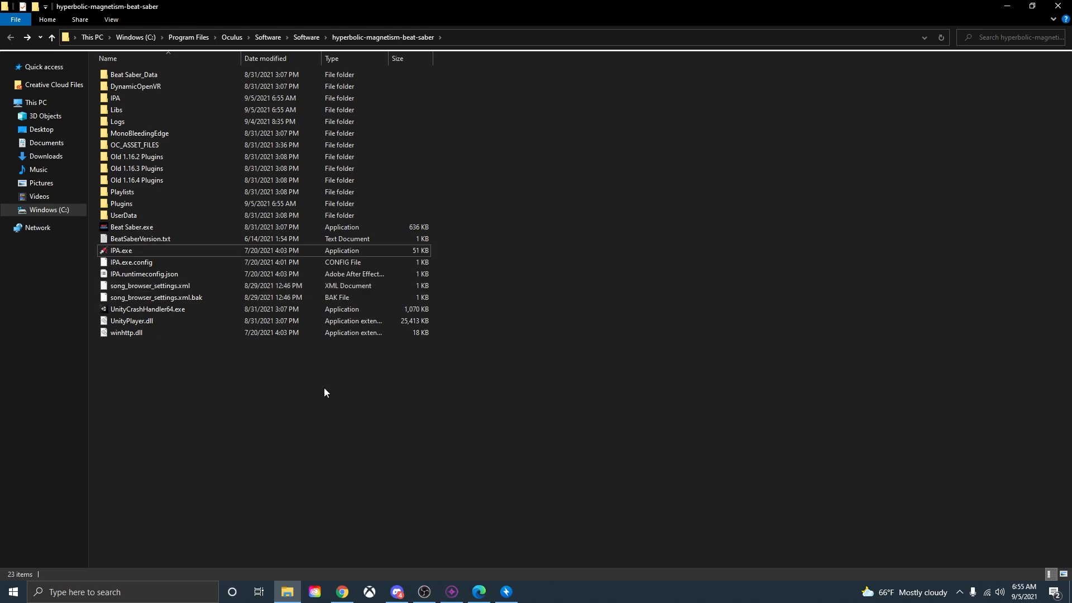
mouse_move(508, 320)
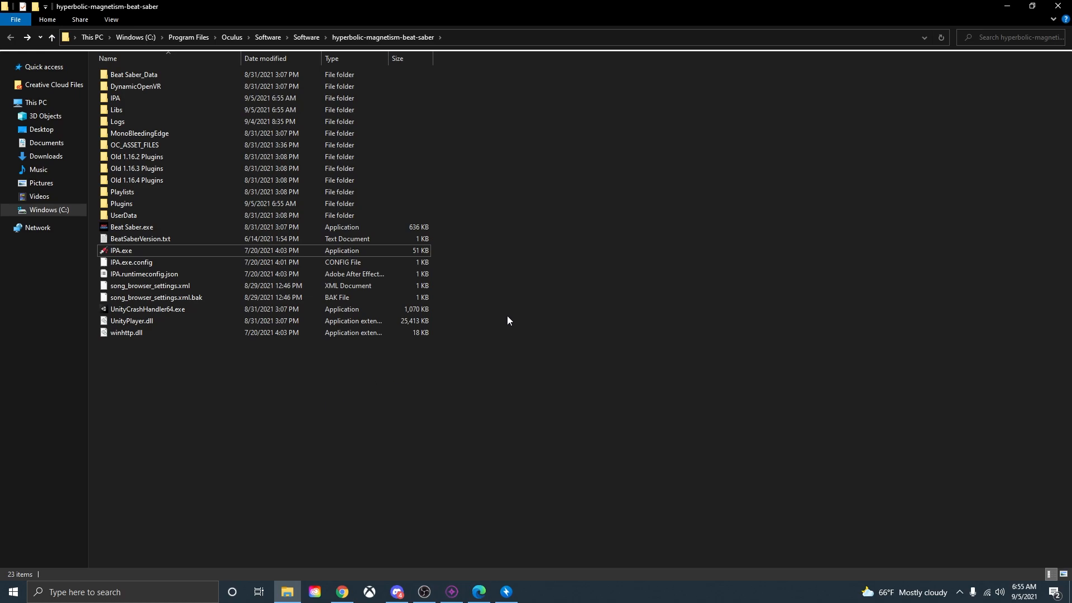
click(148, 98)
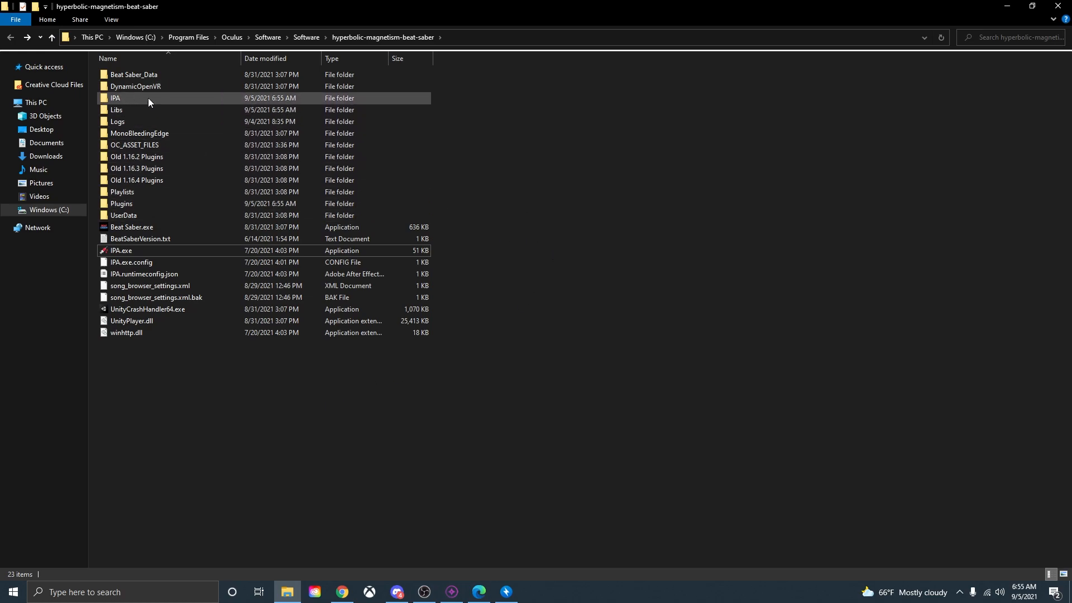
mouse_move(149, 110)
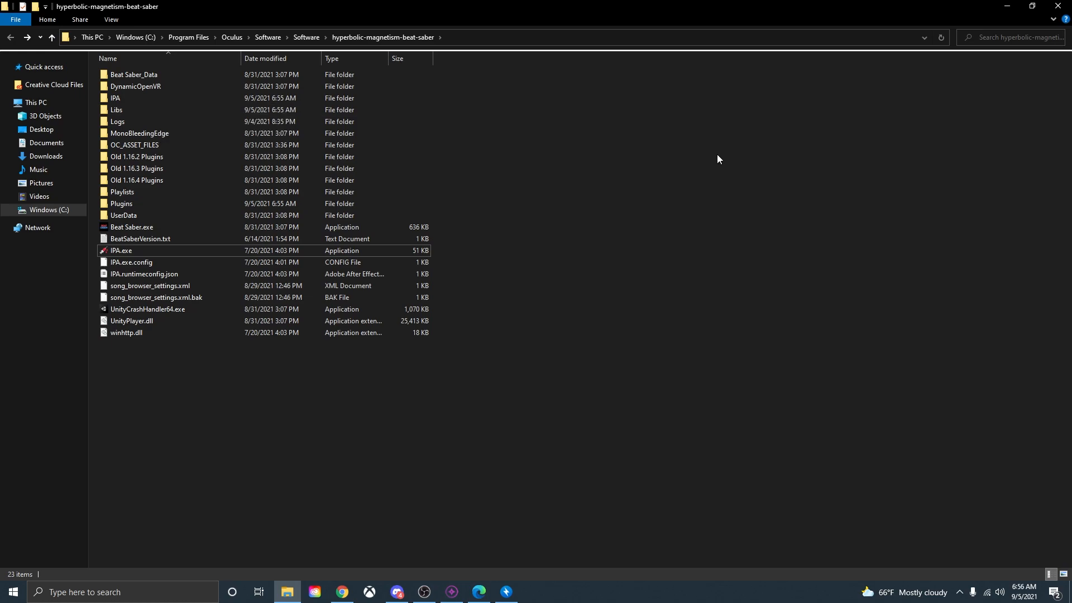
- Create a new empty folder named 'Custom Sabers' in the Beat Saber game folder
right_click(717, 161)
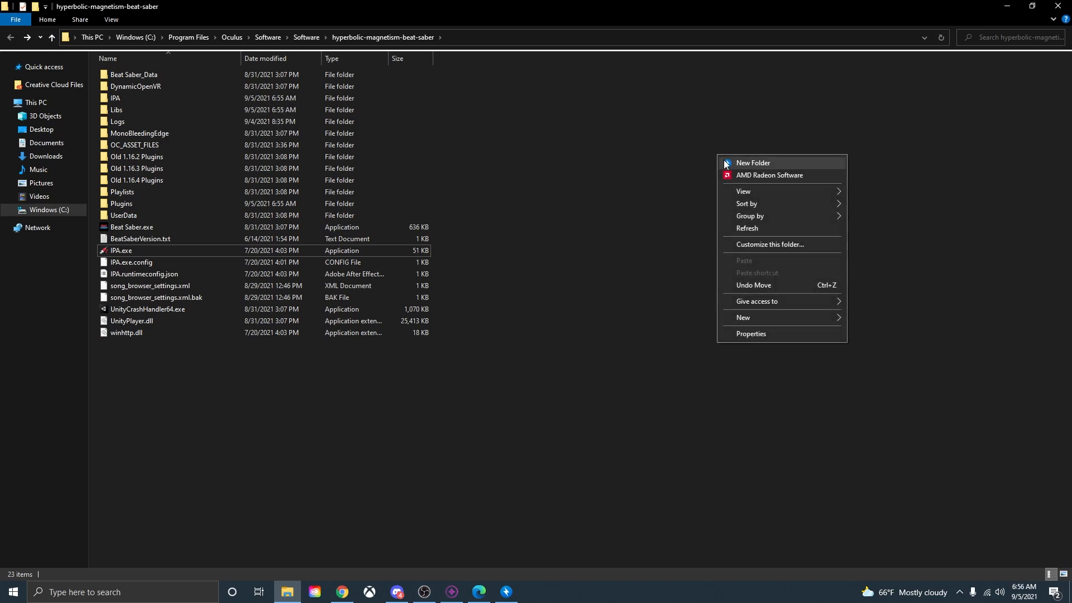
click(752, 163)
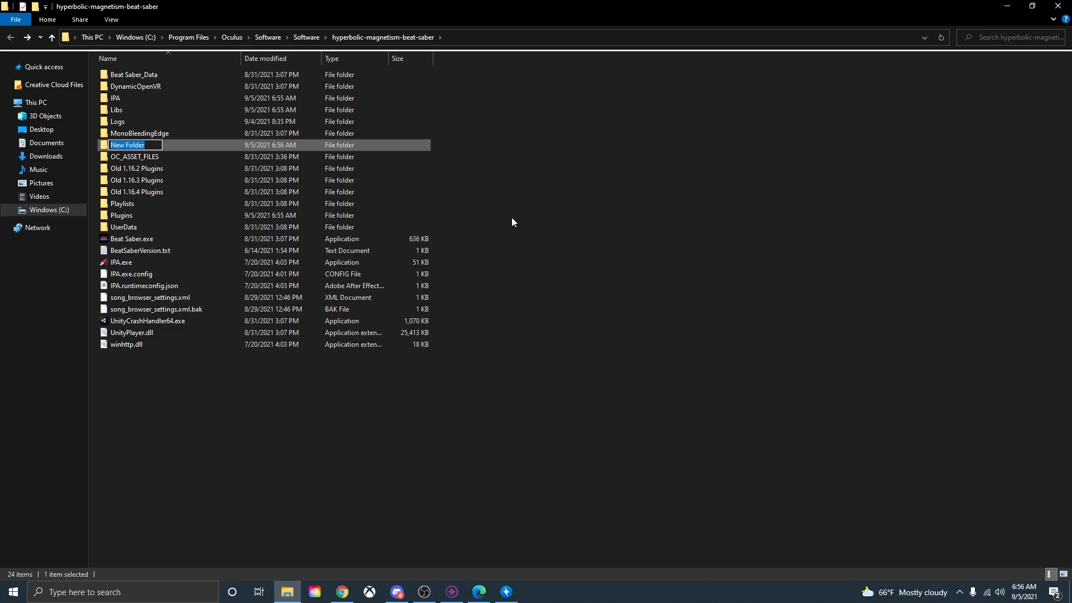
text(Custom)
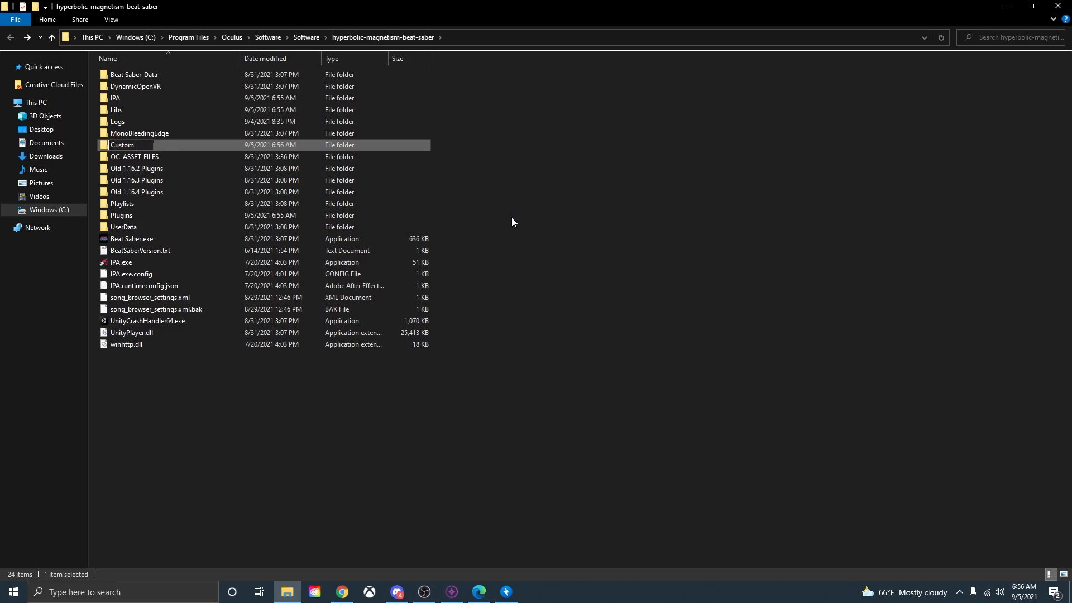
text(Sabers)
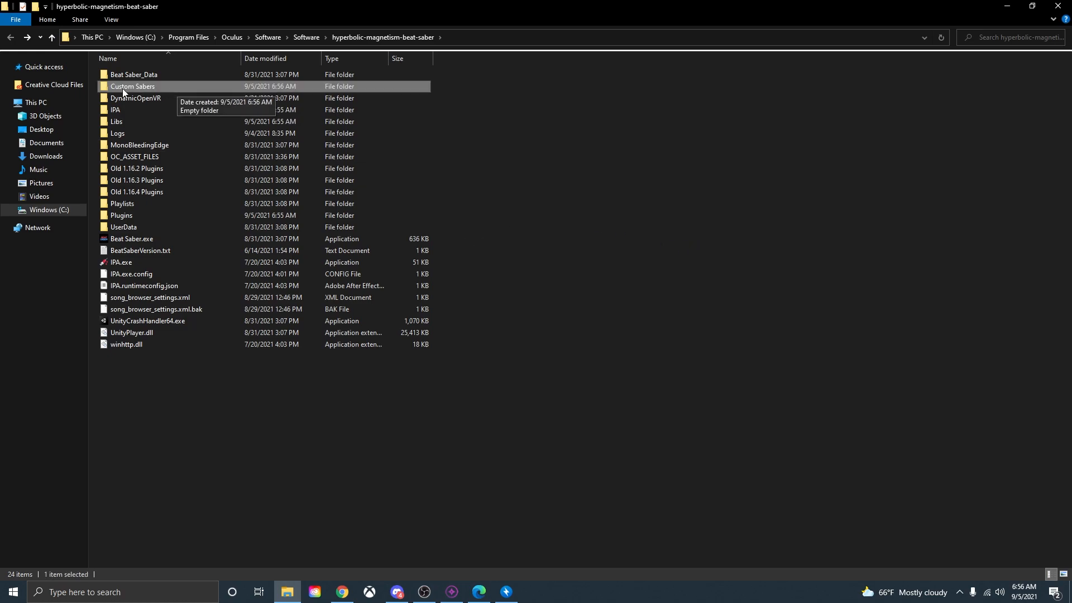
mouse_move(142, 90)
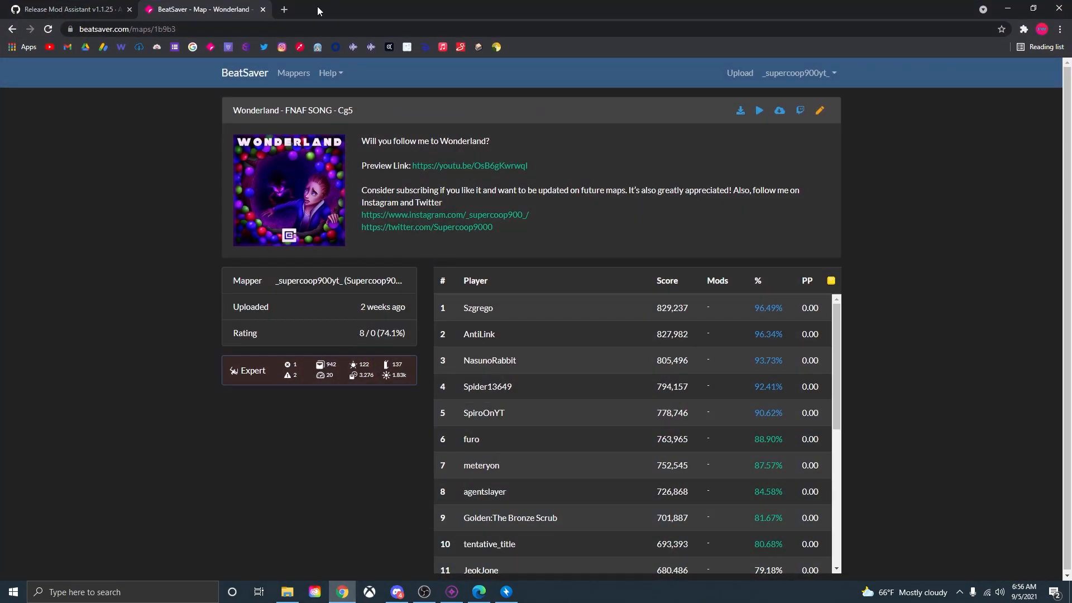
- Search 'model saber' in a new tab, reach modelsaber.com and show its Sabers catalogue
click(283, 9)
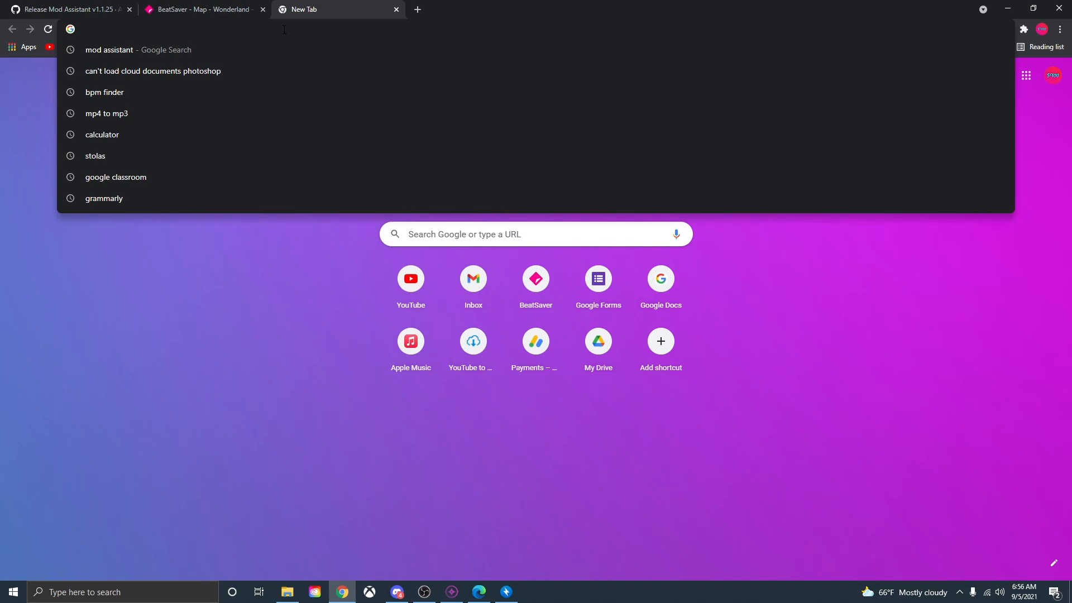
text(model saber)
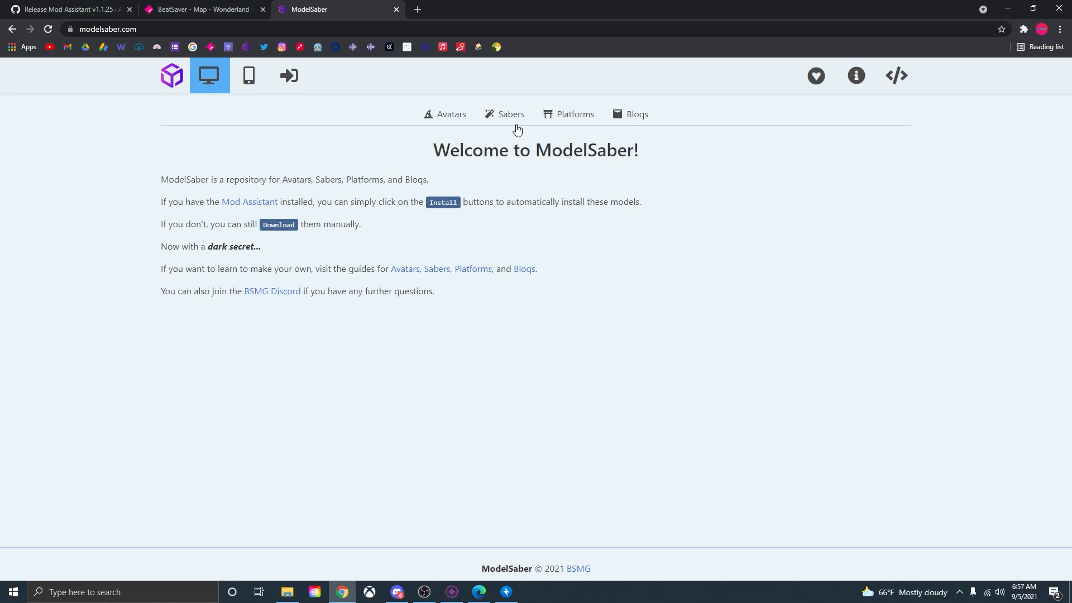
mouse_move(510, 114)
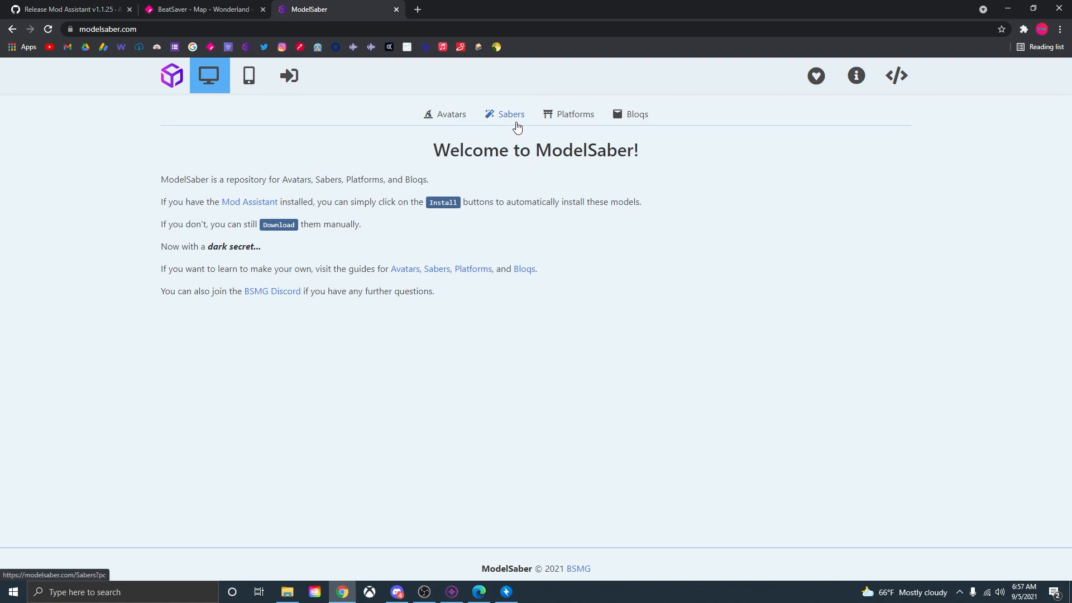
mouse_move(451, 114)
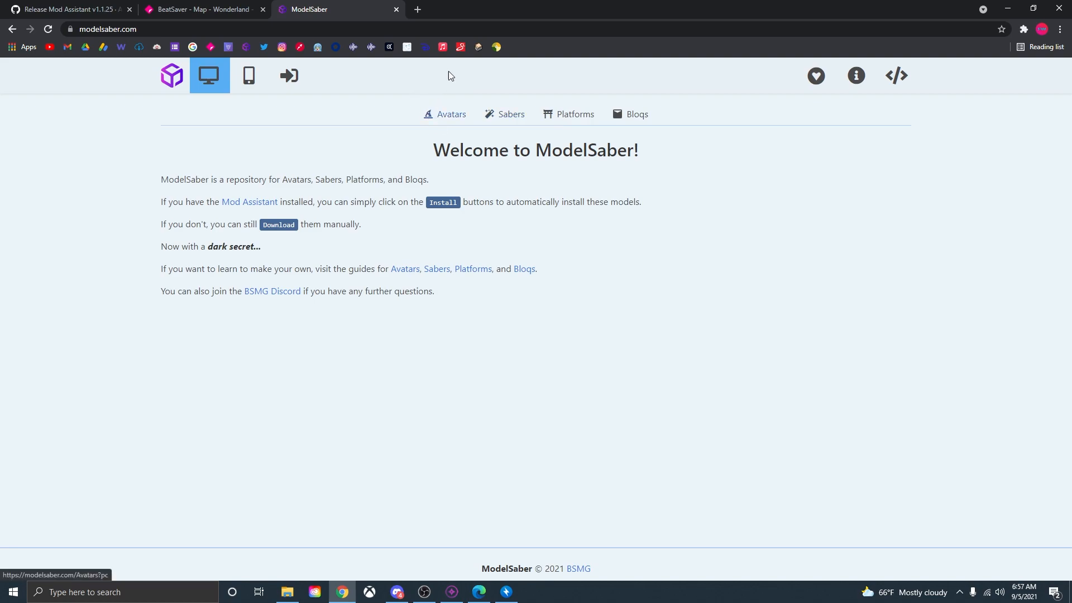
mouse_move(510, 113)
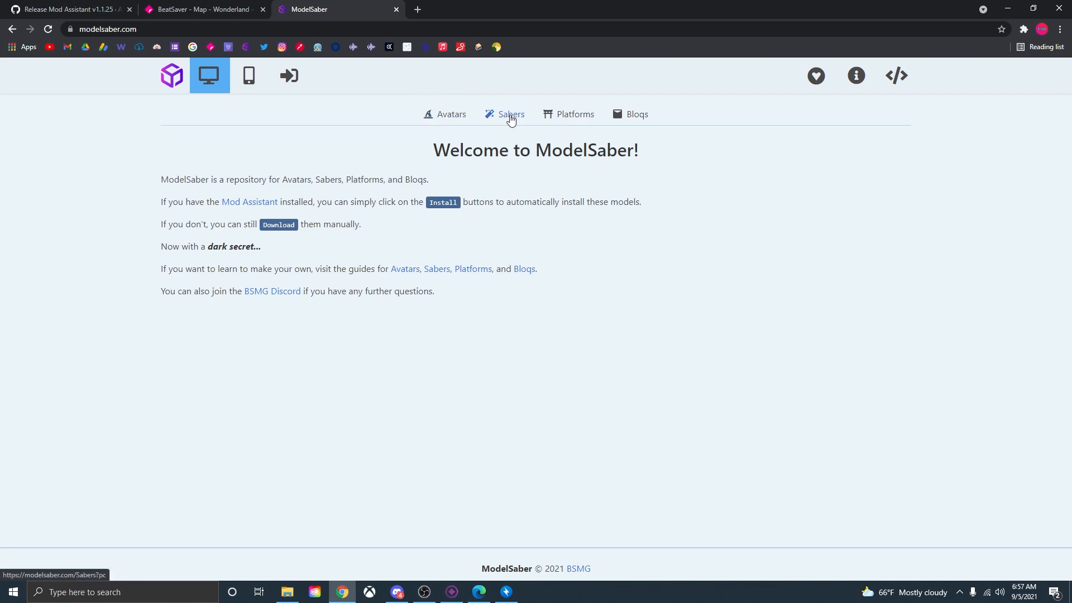
click(509, 113)
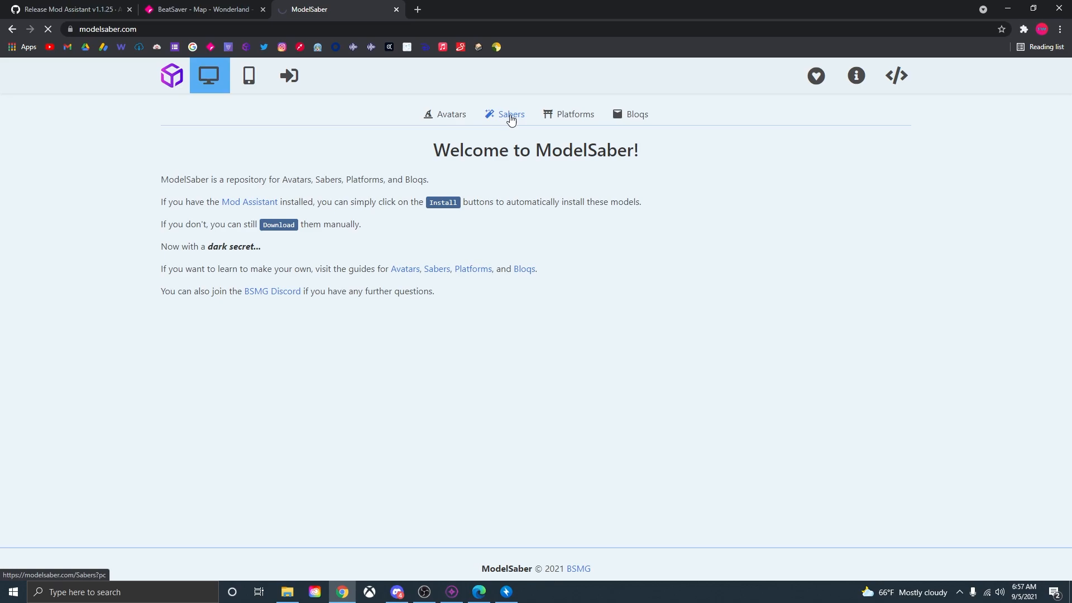
click(511, 114)
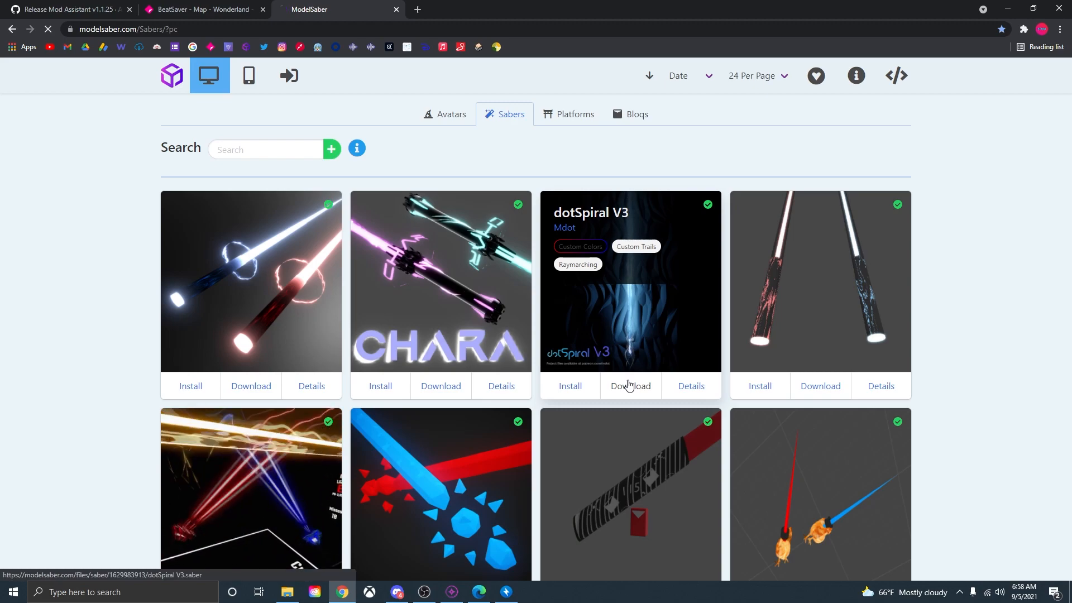
- Download the dotSpiral V3 saber and return to the Beat Saber game folder
click(629, 385)
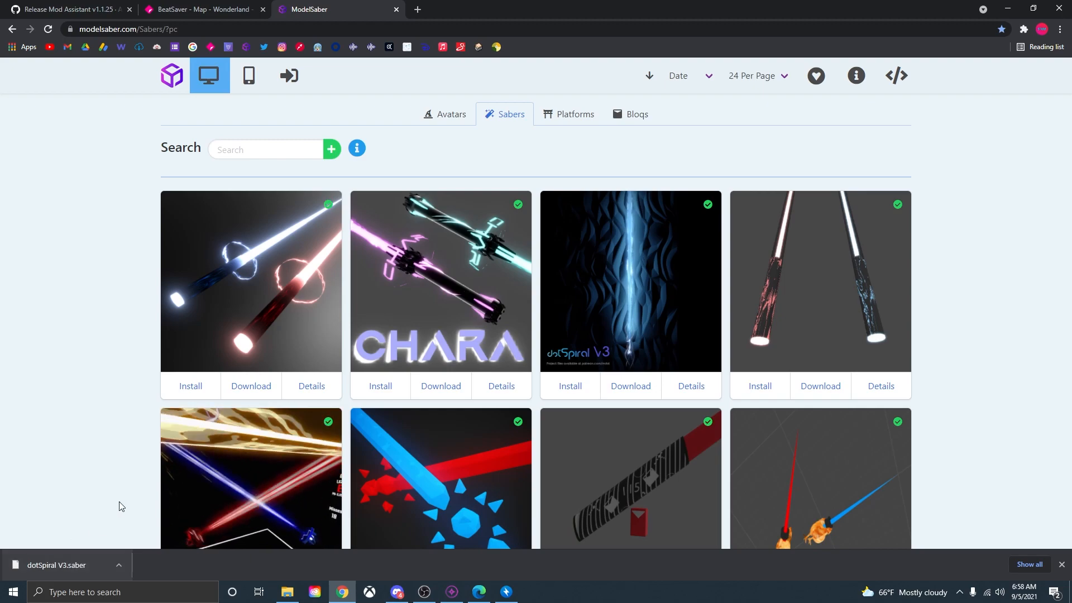
click(287, 592)
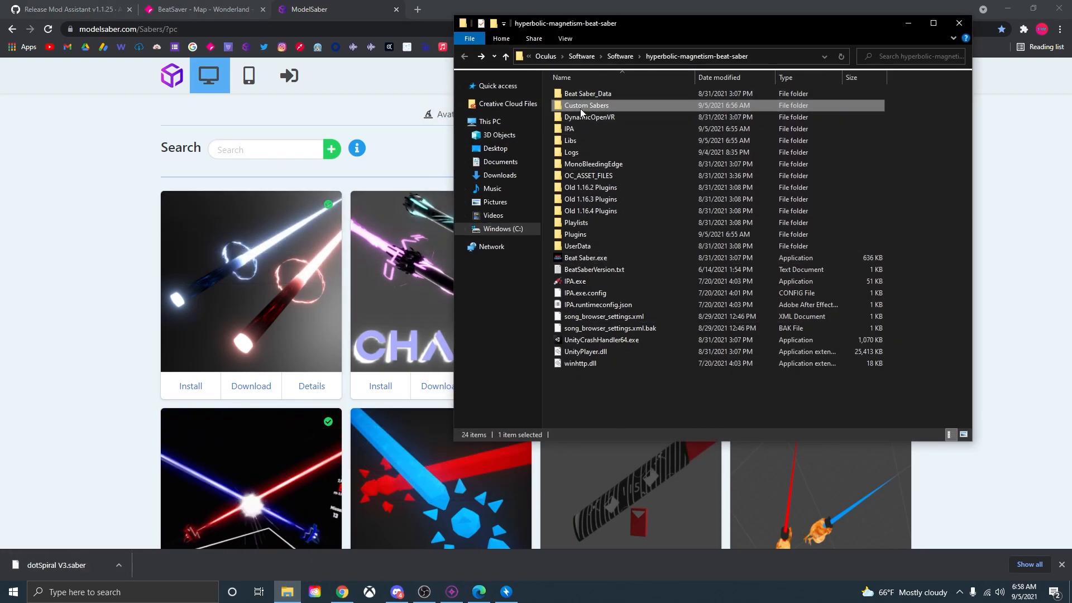
- Place dotSpiral V3.saber in Custom Sabers, then rerun IPA.exe to patch the game
double_click(586, 105)
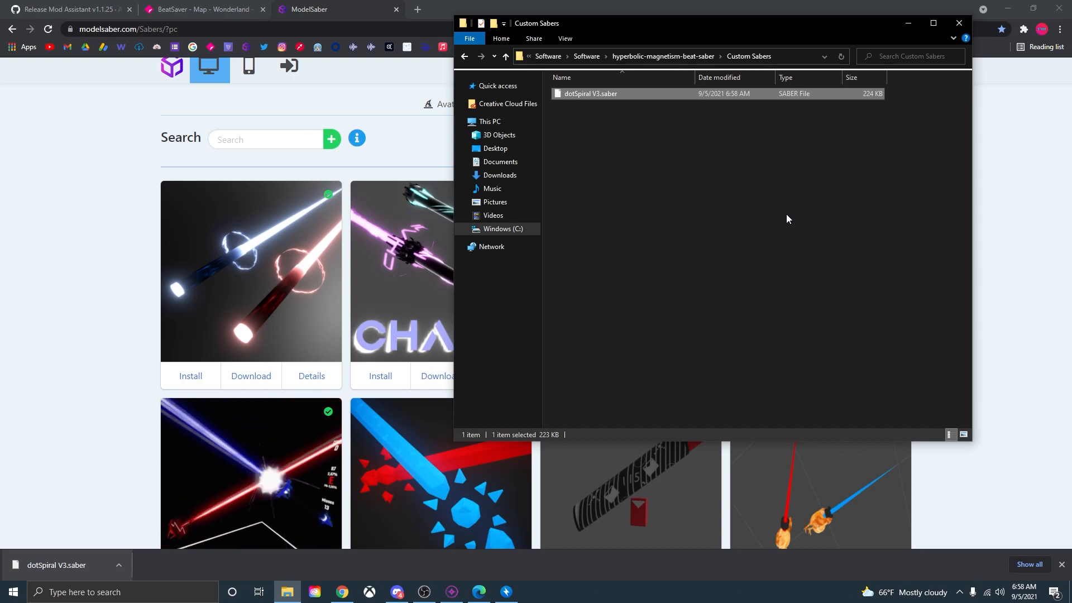
click(506, 56)
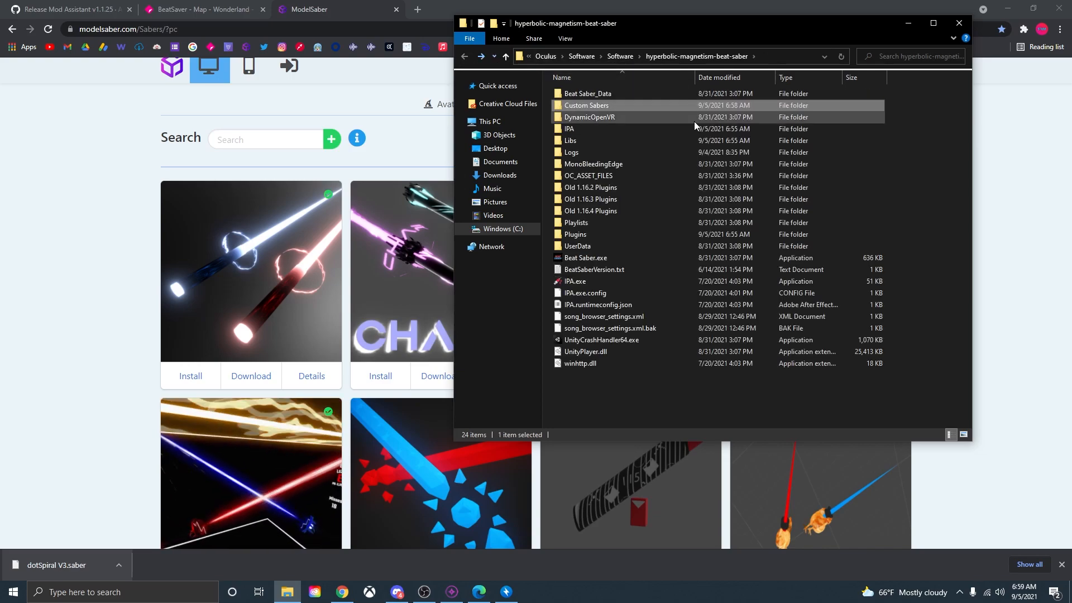
double_click(576, 282)
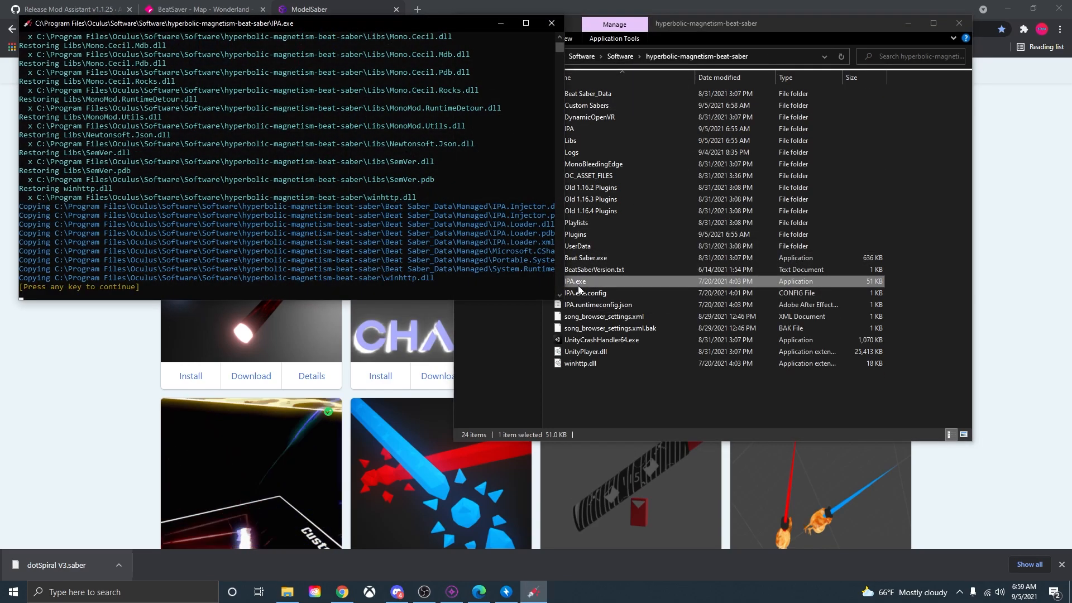